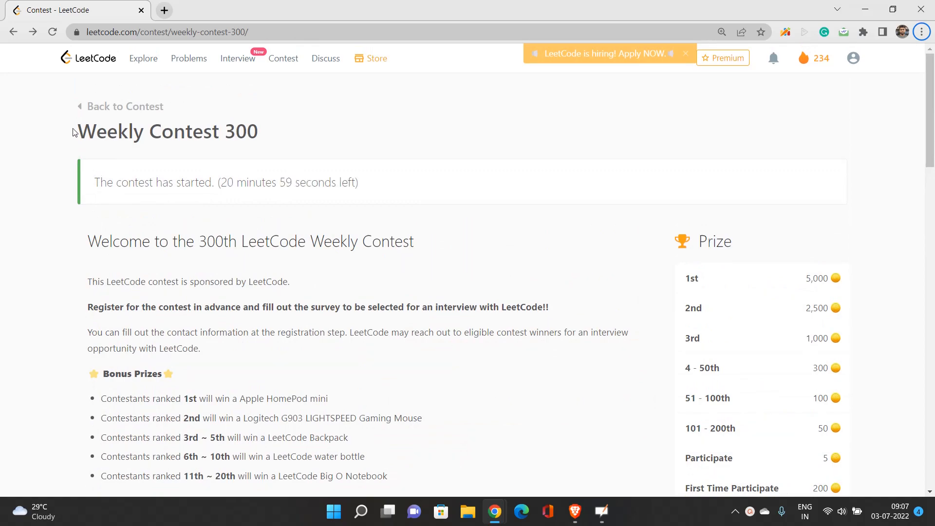
Open 'Decode the Message' from the Weekly Contest 300 problem list in a new tab
scroll("down", 3)
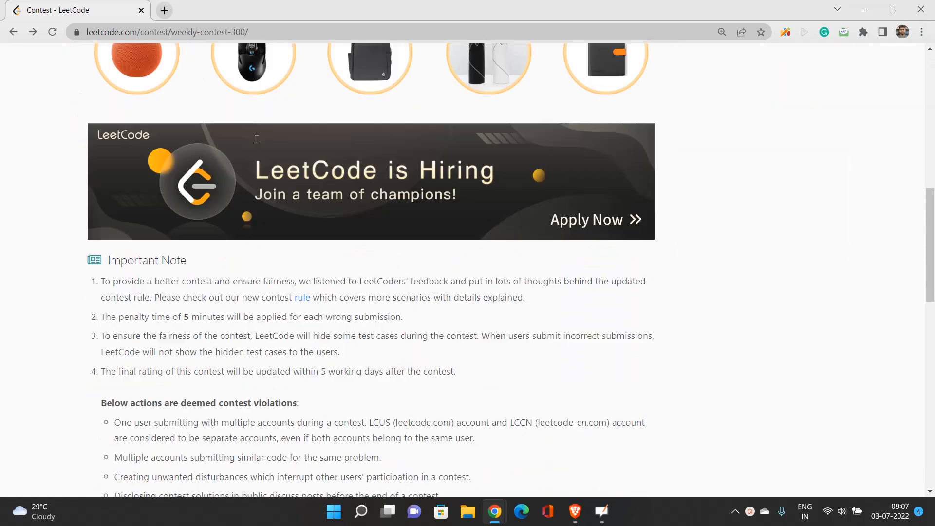
scroll("down", 3)
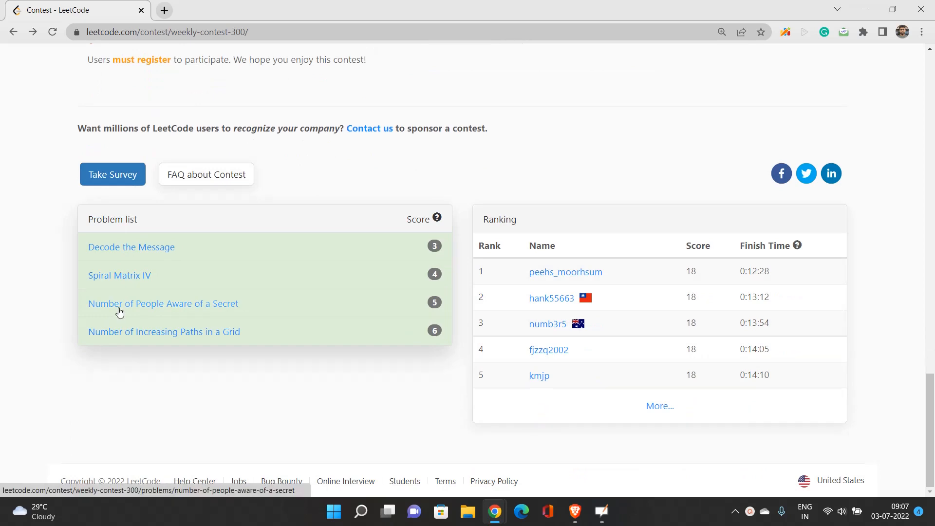
mouse_move(60, 251)
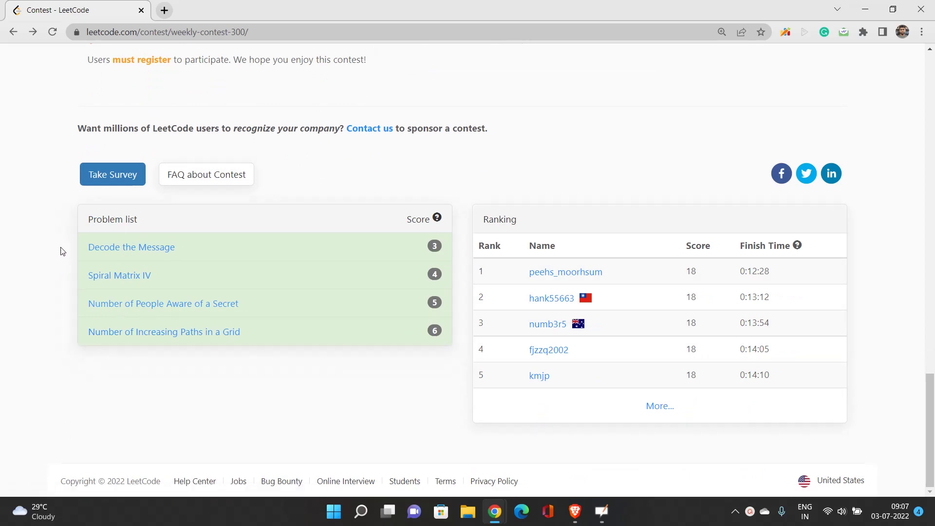
mouse_move(131, 246)
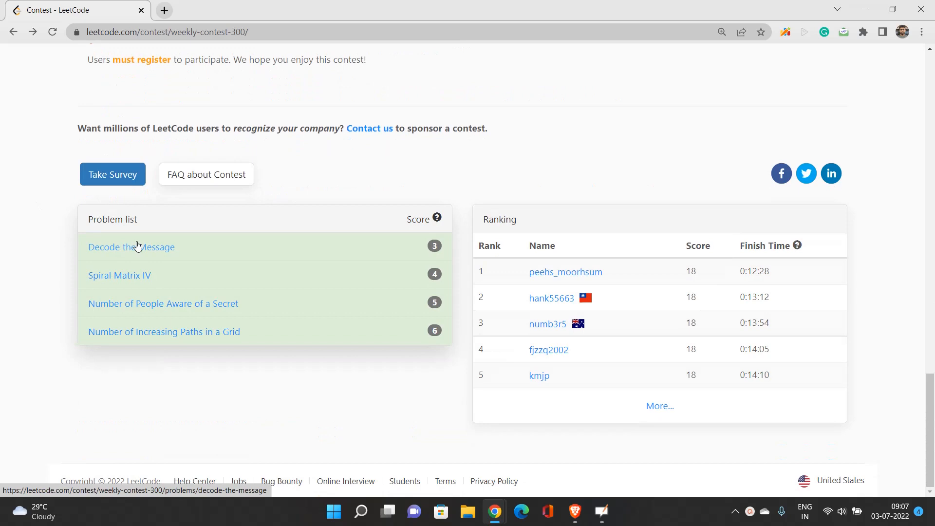
middle_click(131, 246)
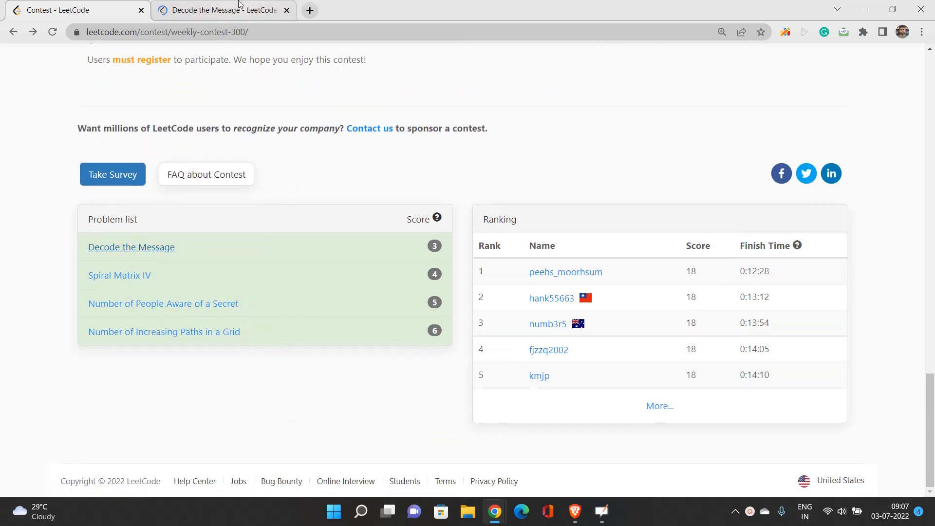
Switch to the Decode the Message tab and read through its statement, examples and C++ solution
left_click(131, 246)
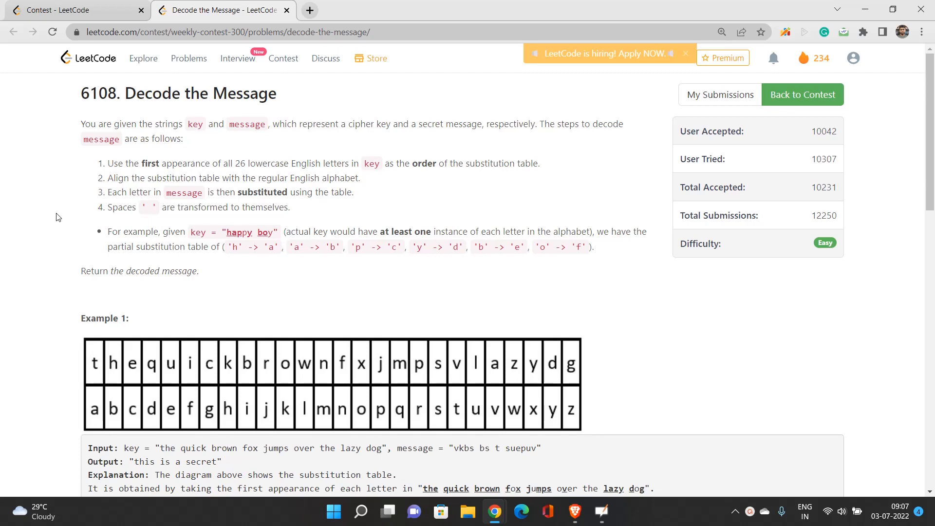
scroll("down", 3)
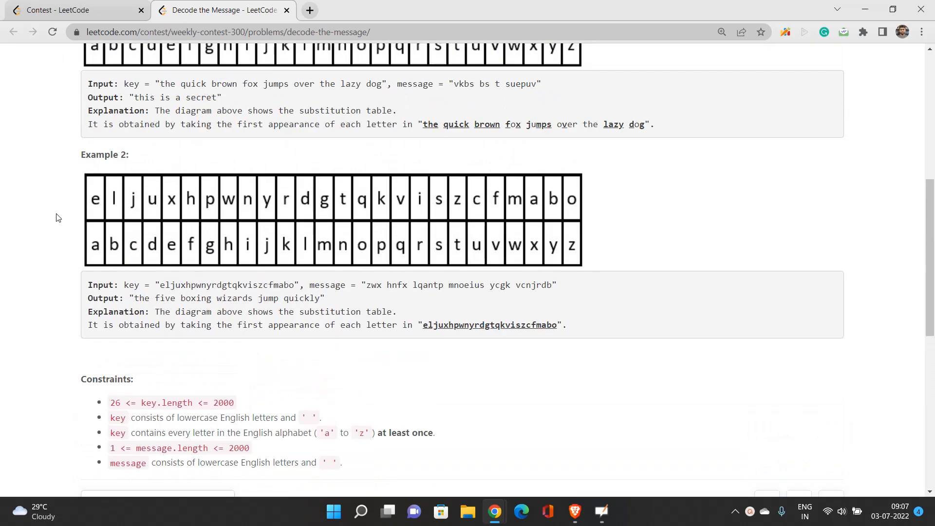
scroll("up", 3)
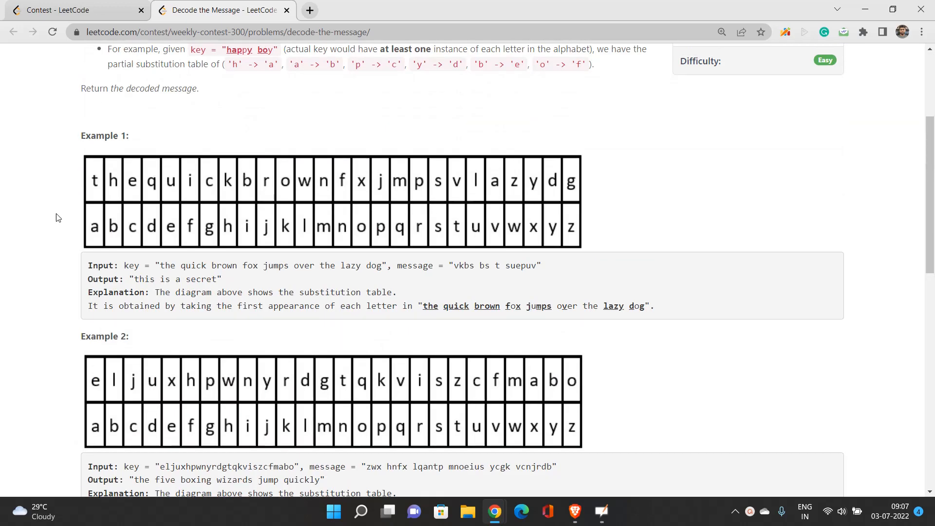
scroll("up", 3)
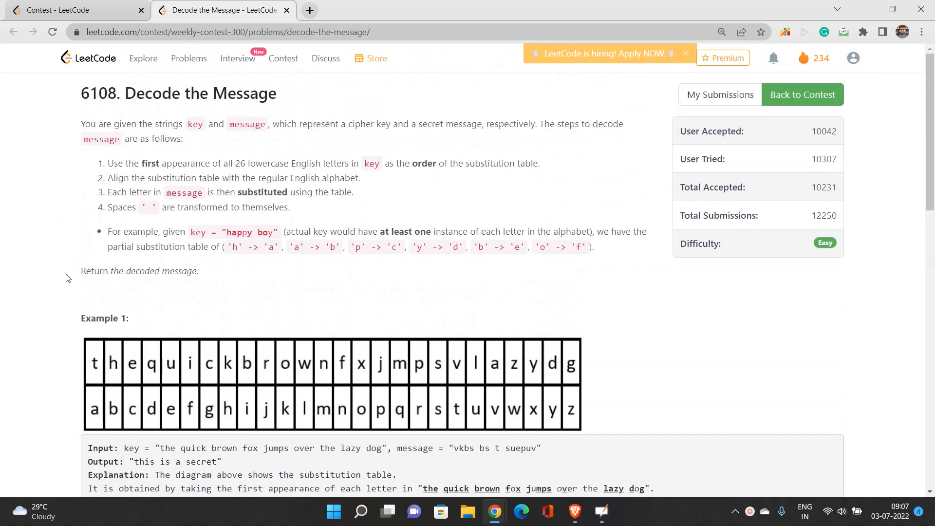
scroll("down", 3)
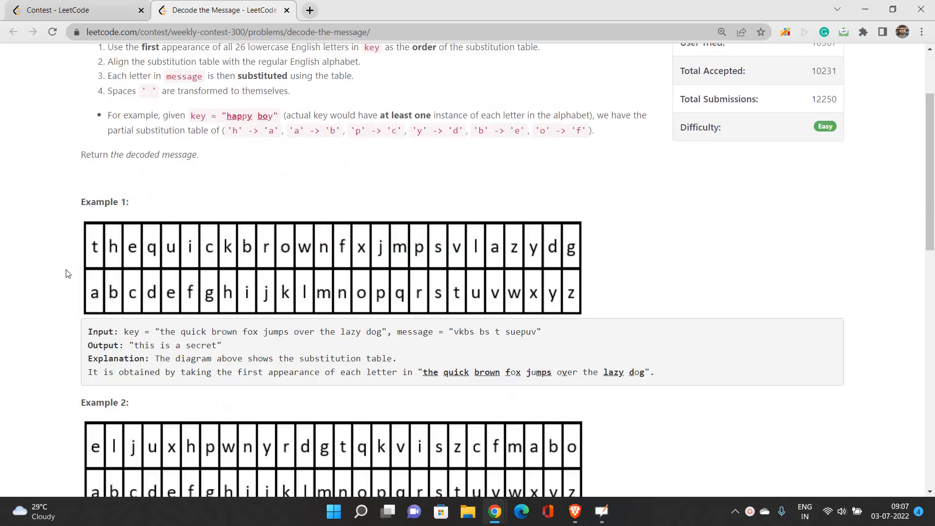
scroll("down", 3)
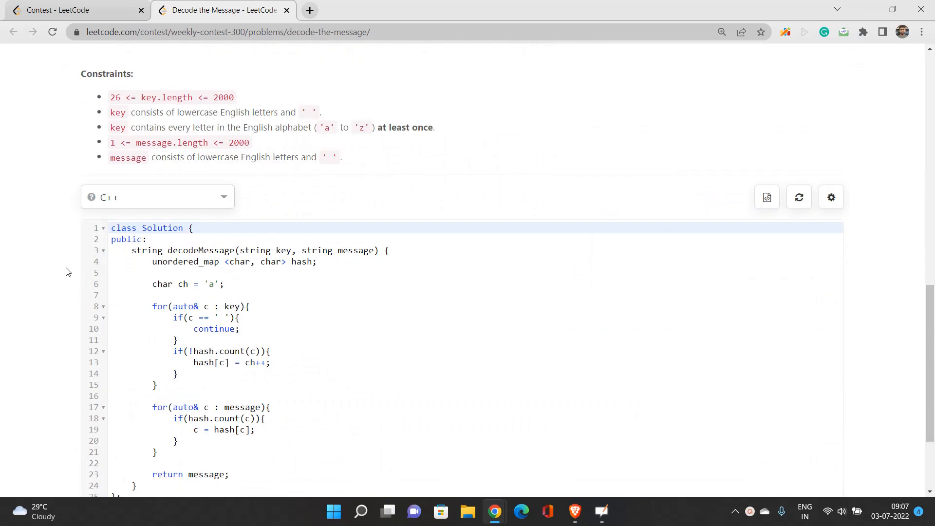
scroll("up", 3)
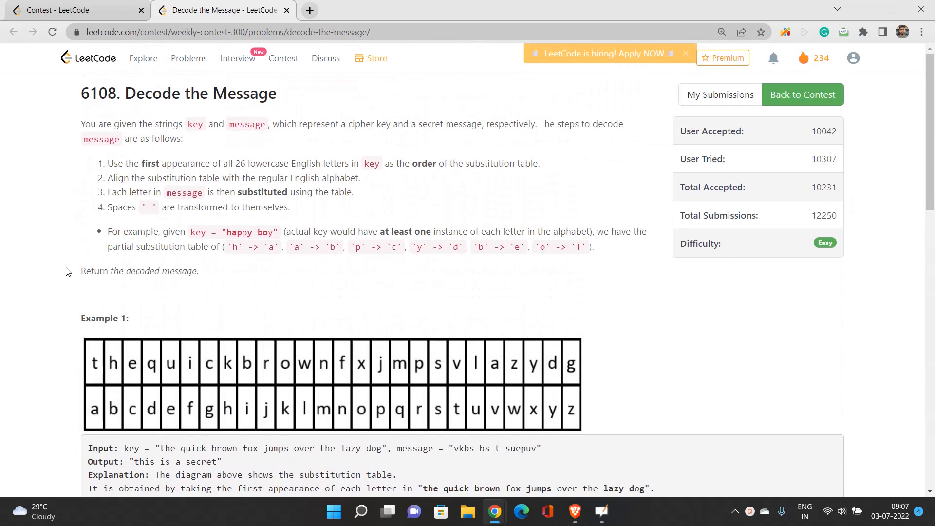
mouse_move(69, 249)
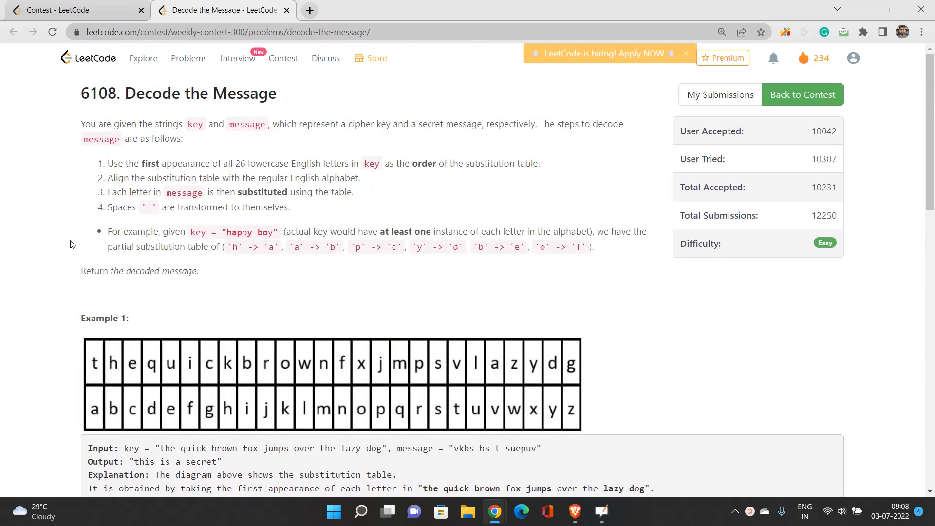
mouse_move(86, 202)
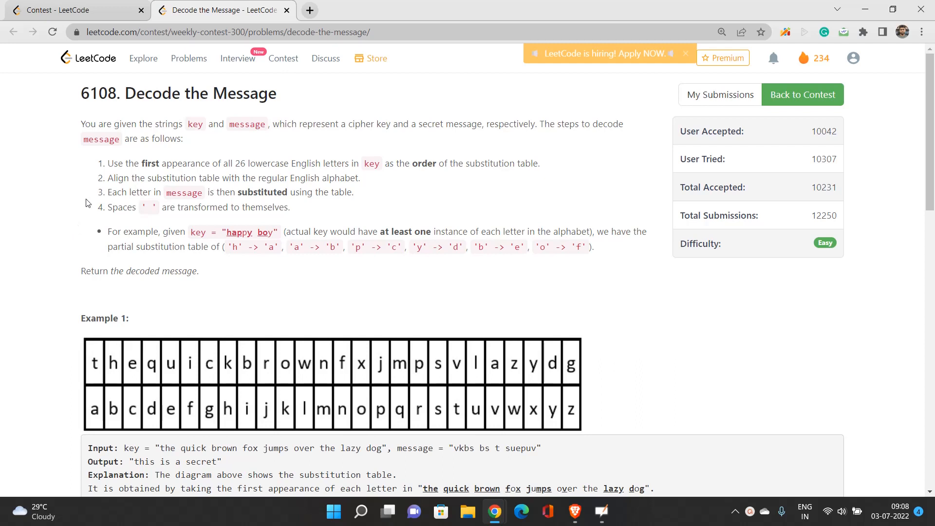
mouse_move(203, 136)
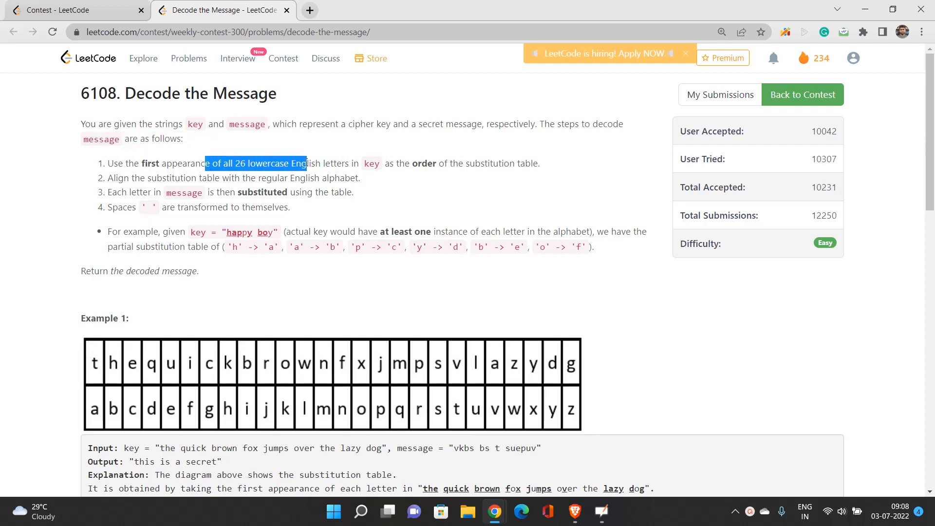
double_click(371, 163)
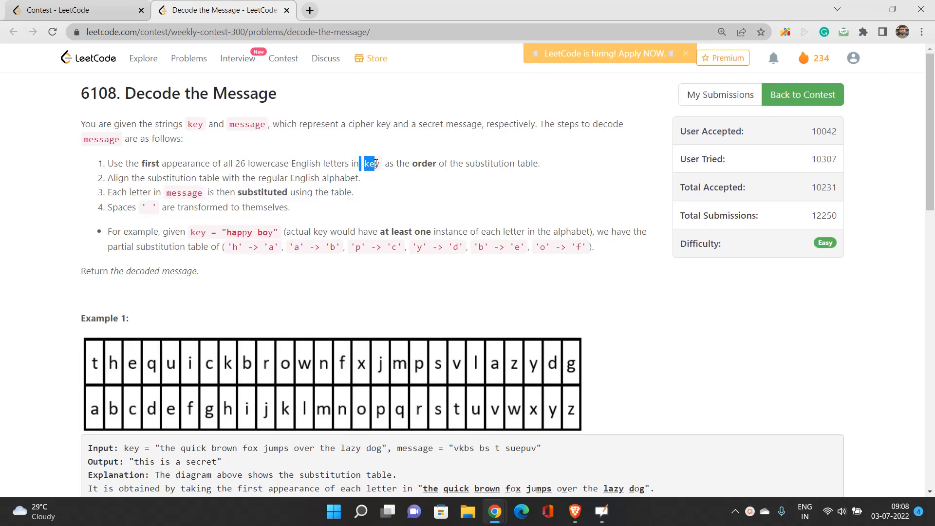
left_click(539, 178)
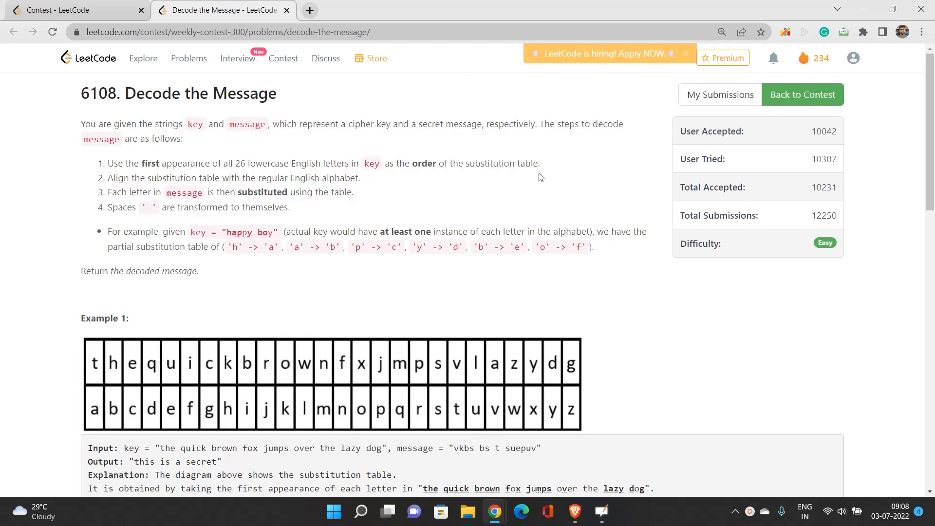
mouse_move(343, 204)
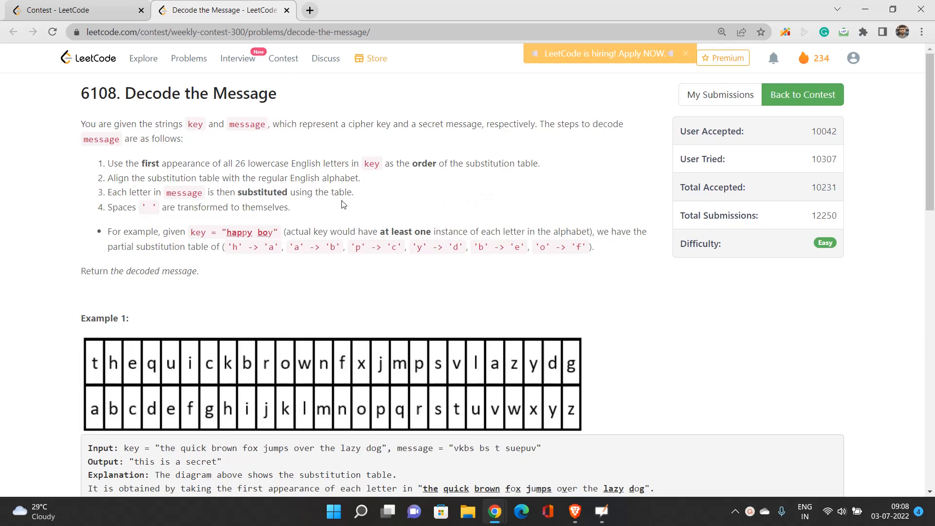
left_click_drag(107, 177, 269, 177)
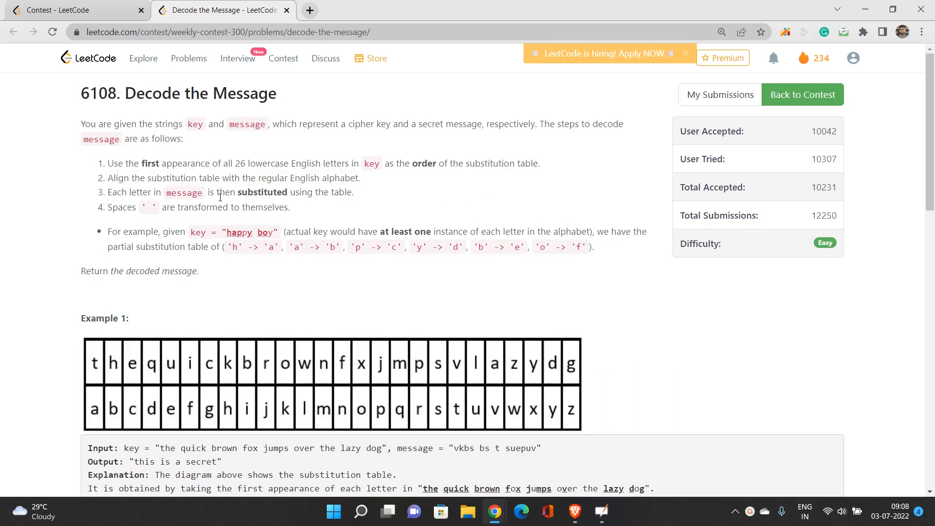
left_click_drag(121, 191, 313, 192)
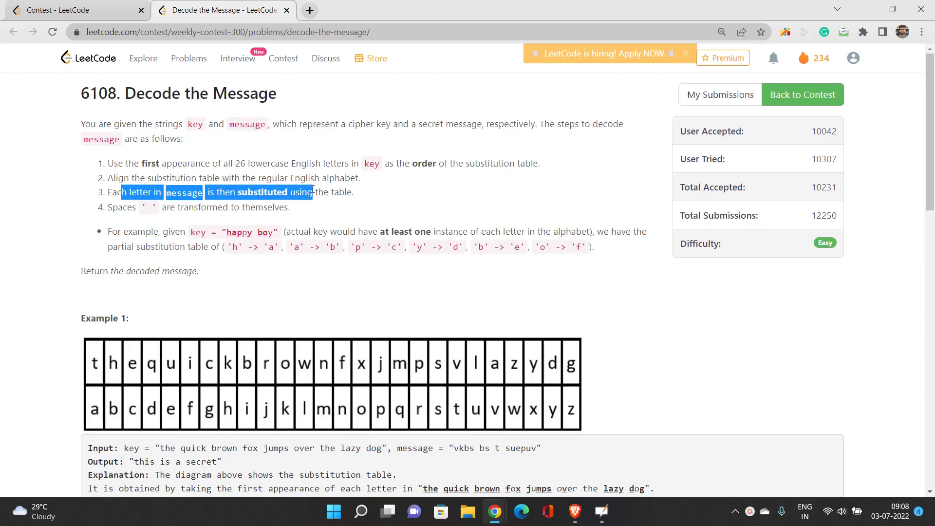
left_click(183, 221)
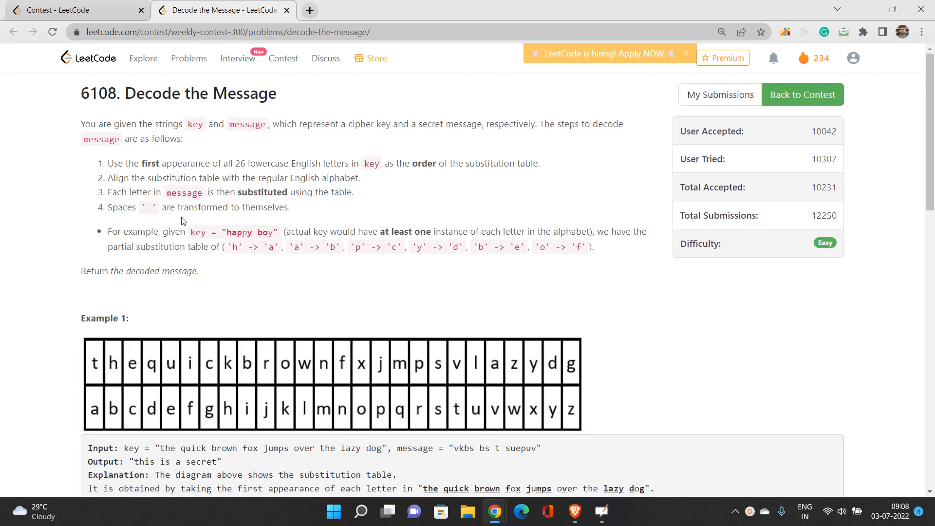
left_click_drag(197, 207, 279, 207)
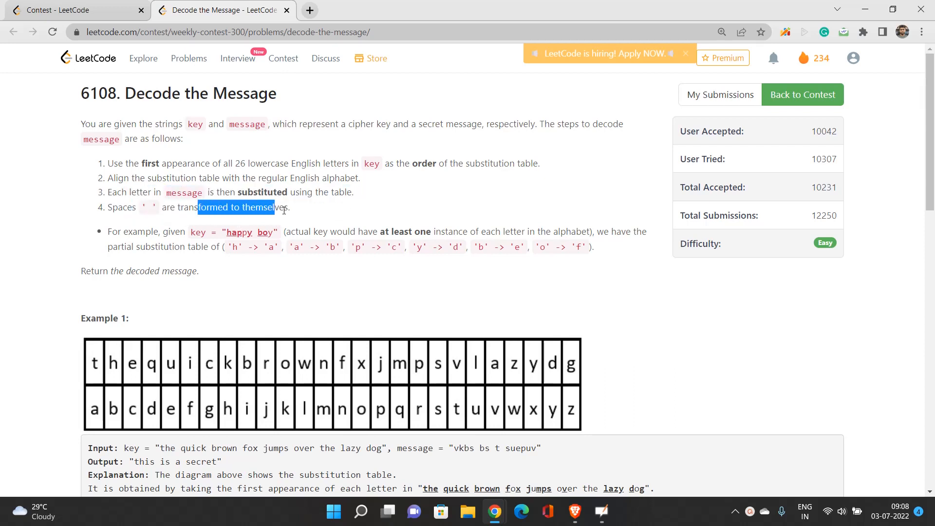
scroll("down", 3)
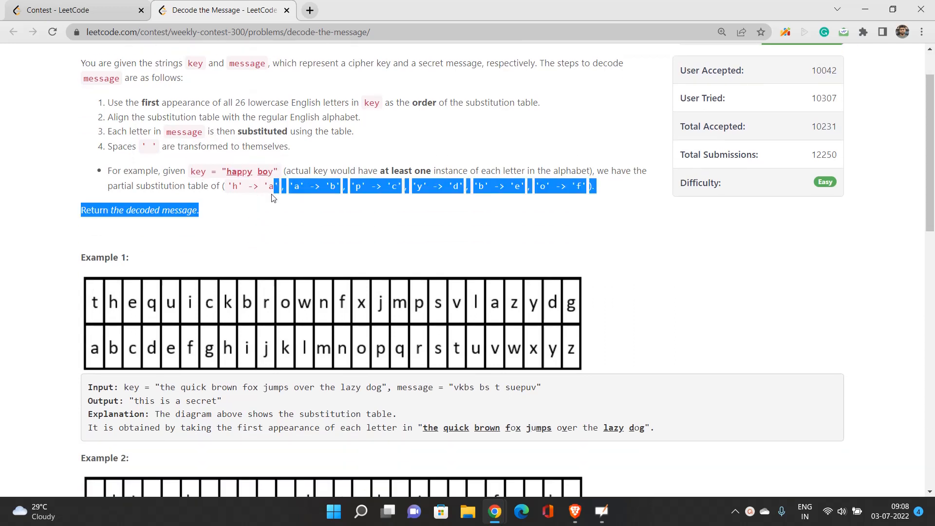
left_click(222, 233)
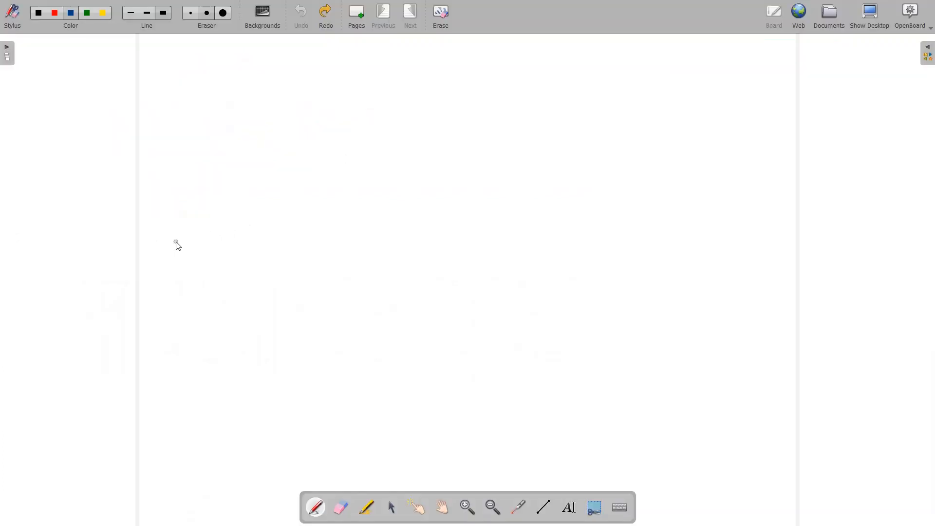
Write 'Key = happy boy' and start an arrow mapping its first letter to a
left_click(293, 151)
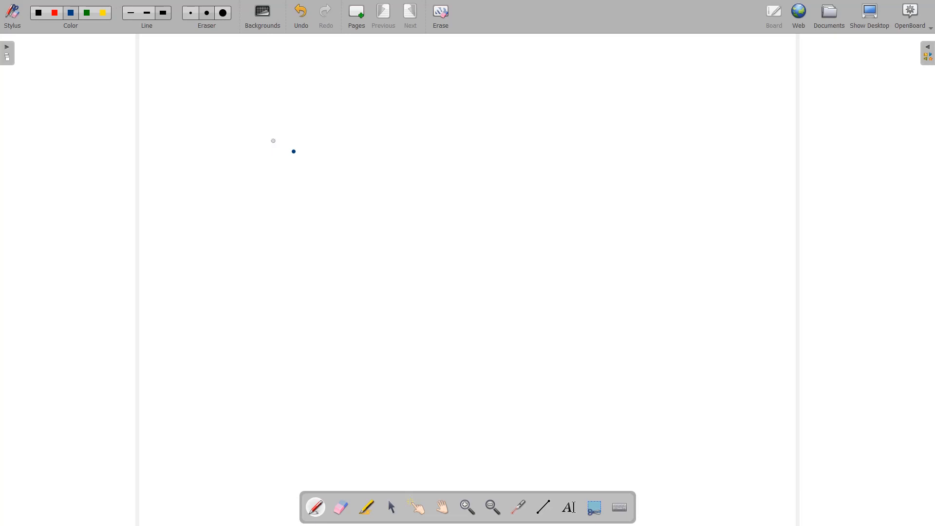
left_click_drag(225, 137, 298, 191)
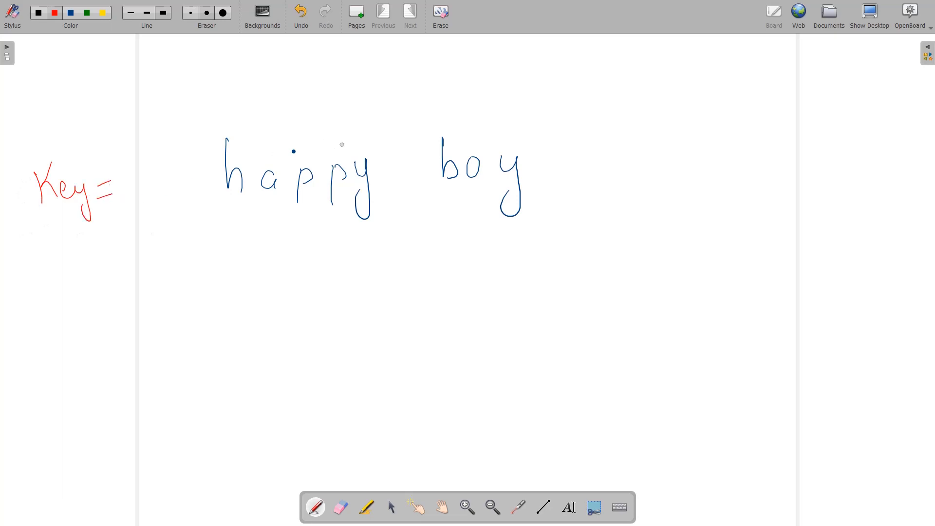
mouse_move(334, 156)
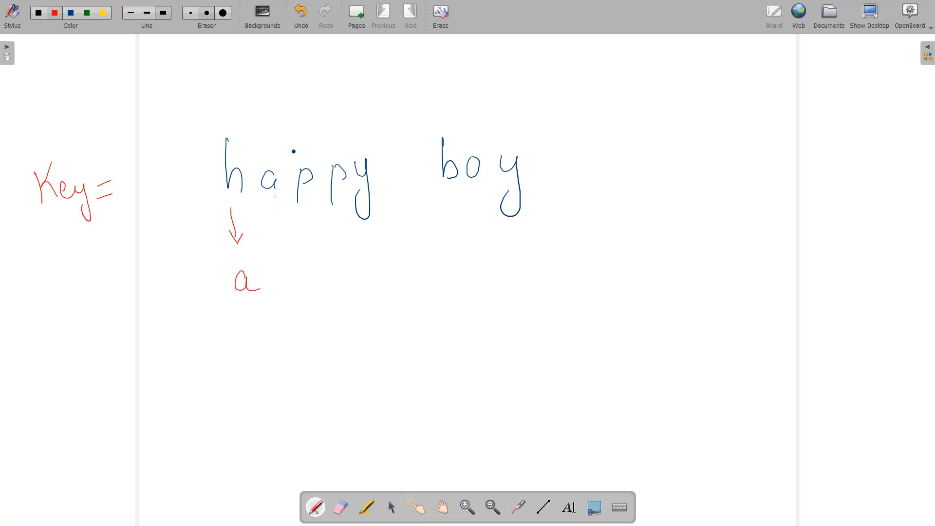
left_click_drag(276, 190, 275, 230)
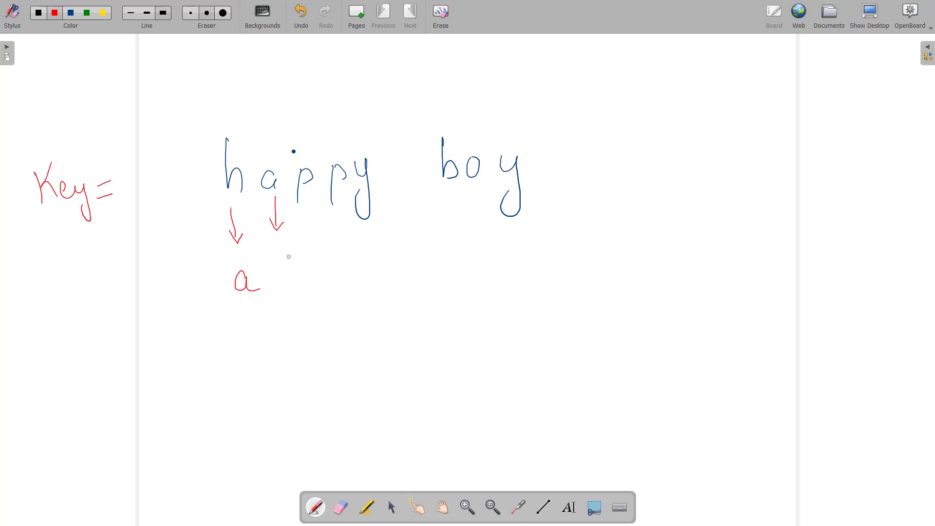
Map the remaining letters of happy boy to b through f, undoing stray arrows
left_click_drag(280, 253, 281, 284)
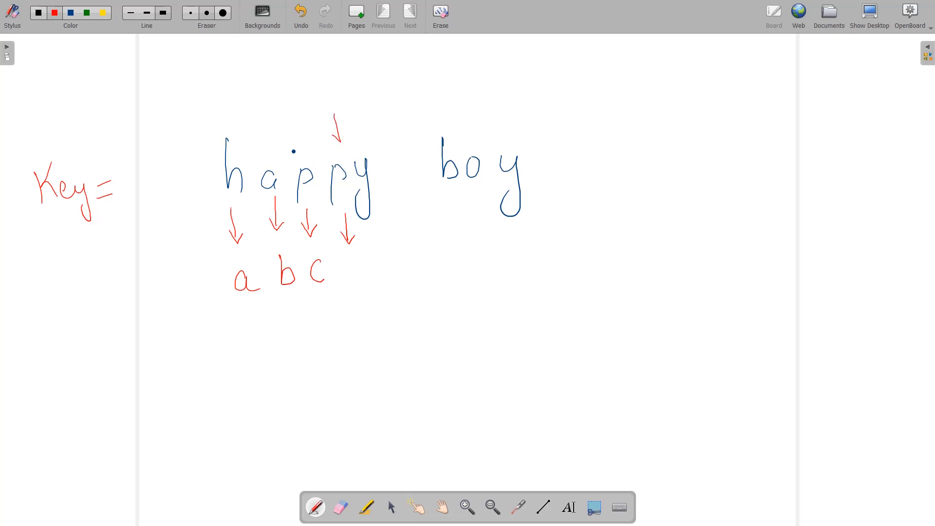
left_click(300, 11)
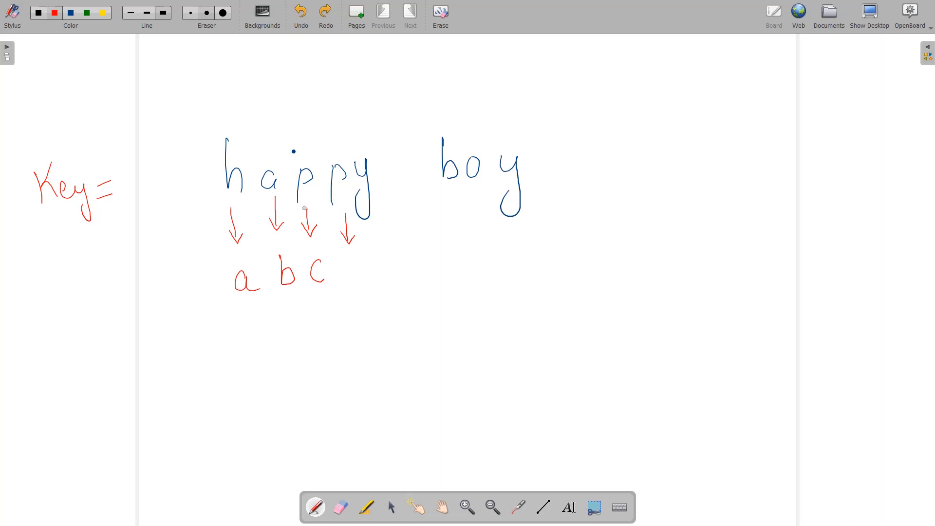
mouse_move(335, 198)
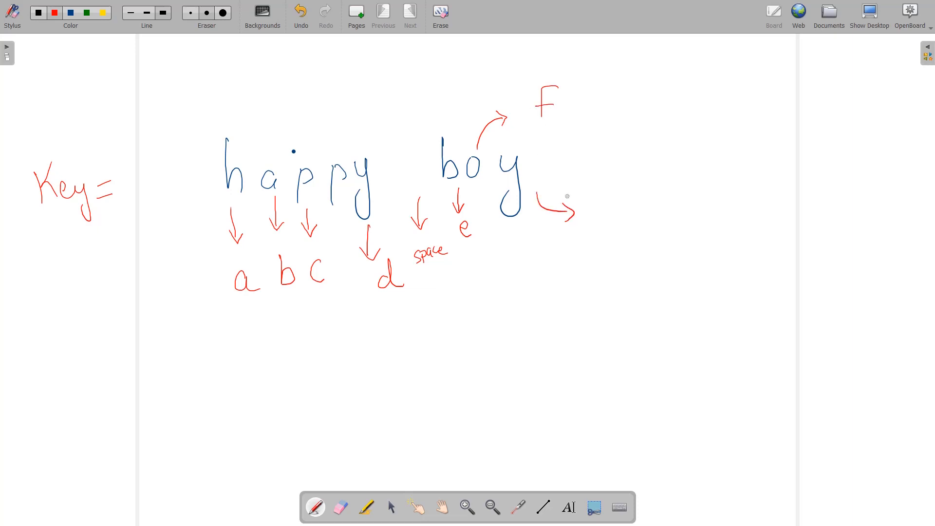
left_click(301, 12)
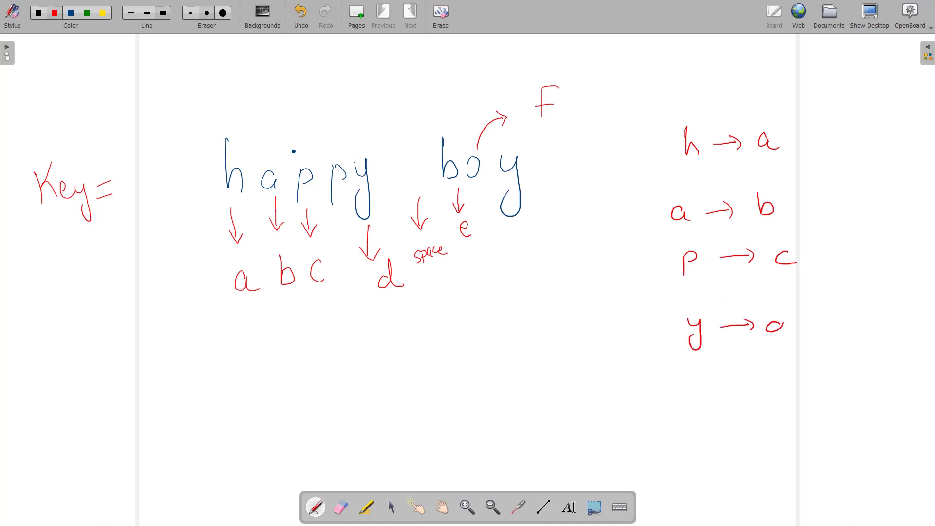
Leave the whiteboard and return to the LeetCode Decode the Message page
left_click(778, 325)
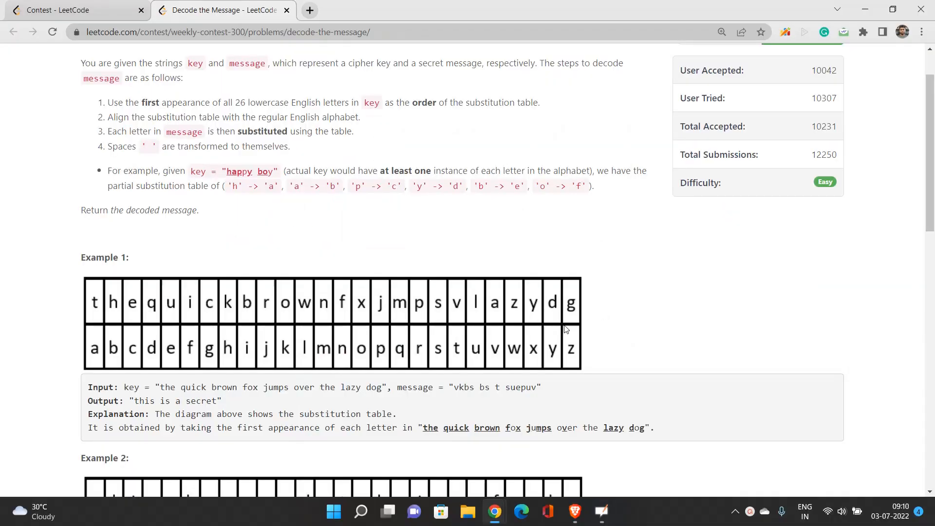
Highlight the h→a and a→b mappings in the example's partial substitution table
left_click_drag(231, 185, 301, 185)
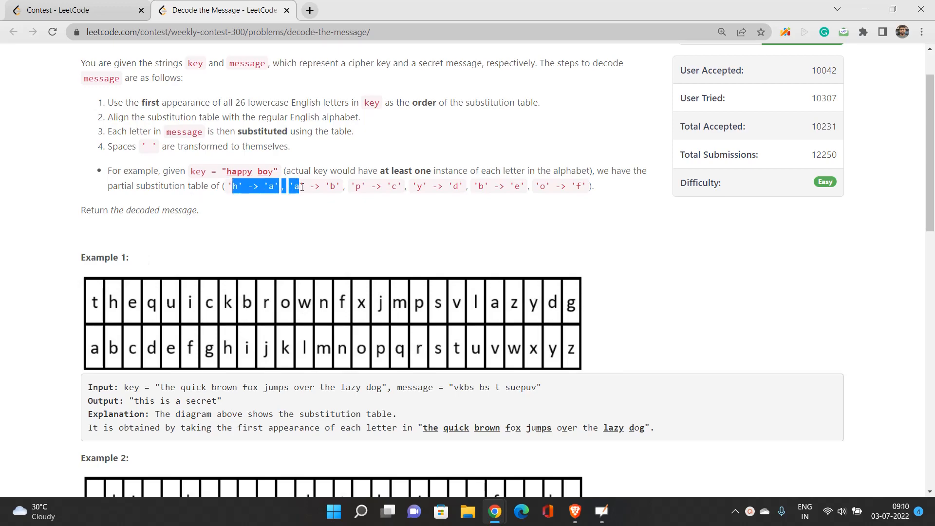
left_click_drag(290, 186, 342, 186)
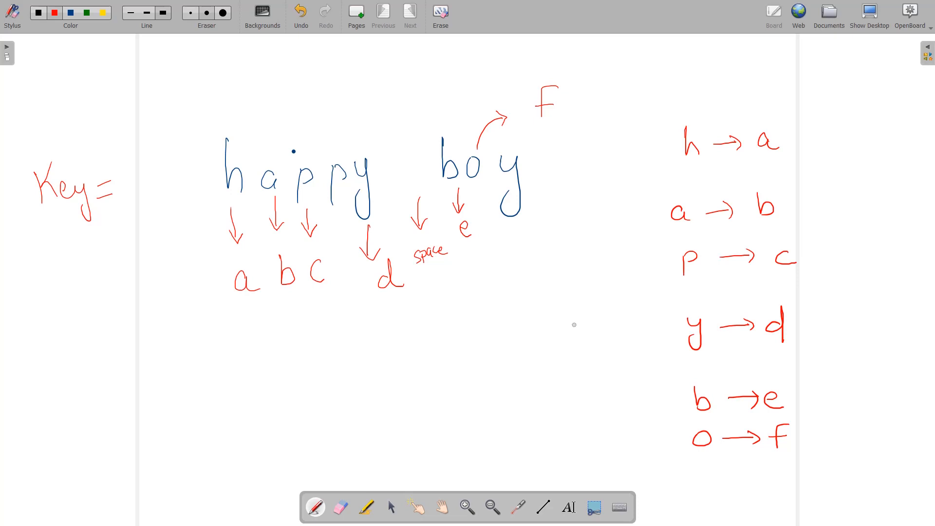
mouse_move(119, 325)
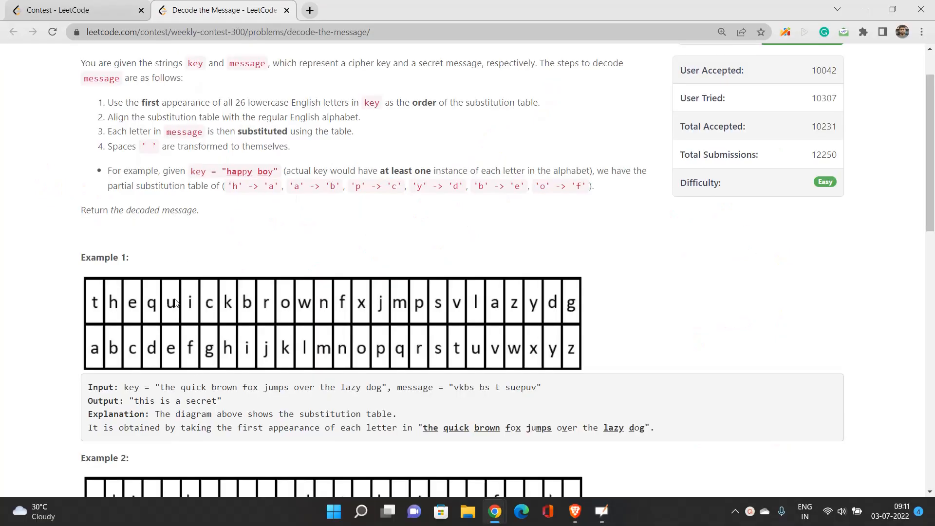
Walk through Example 1's key, secret message and first decoded words
scroll("down", 3)
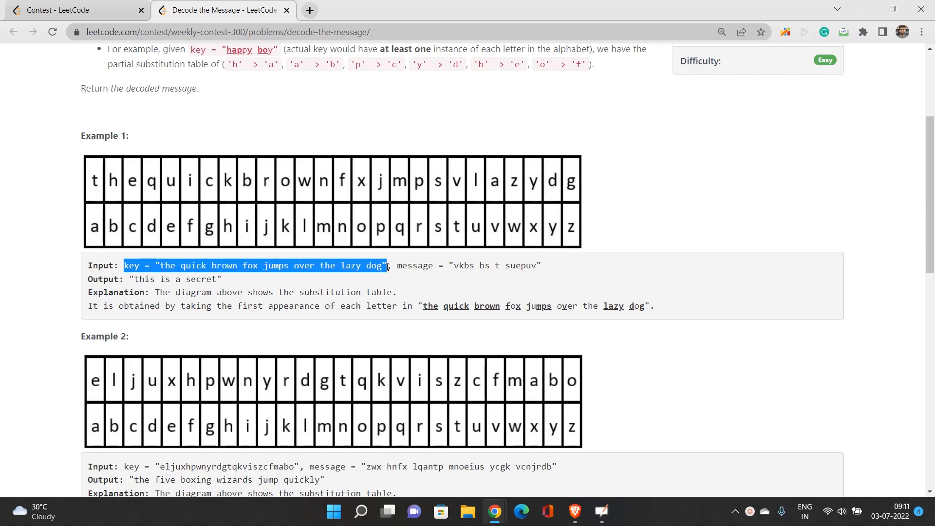
left_click(387, 279)
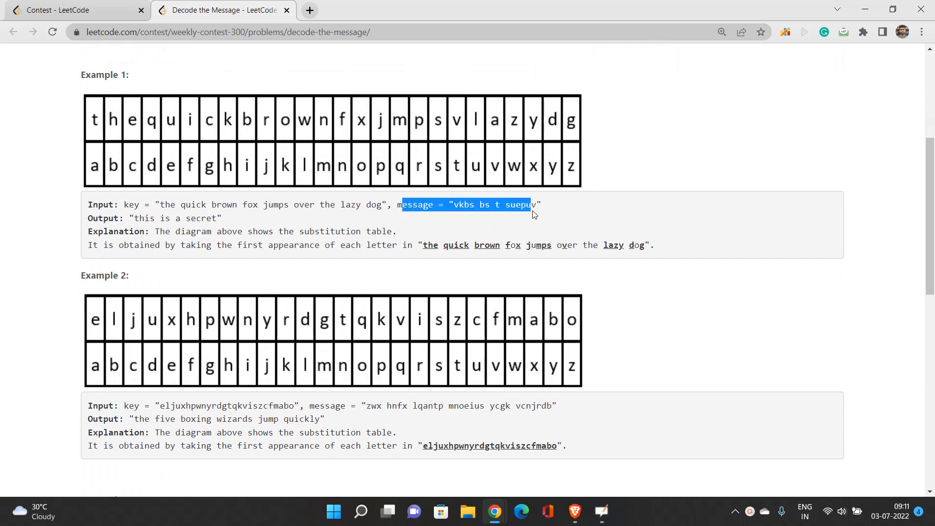
left_click(416, 221)
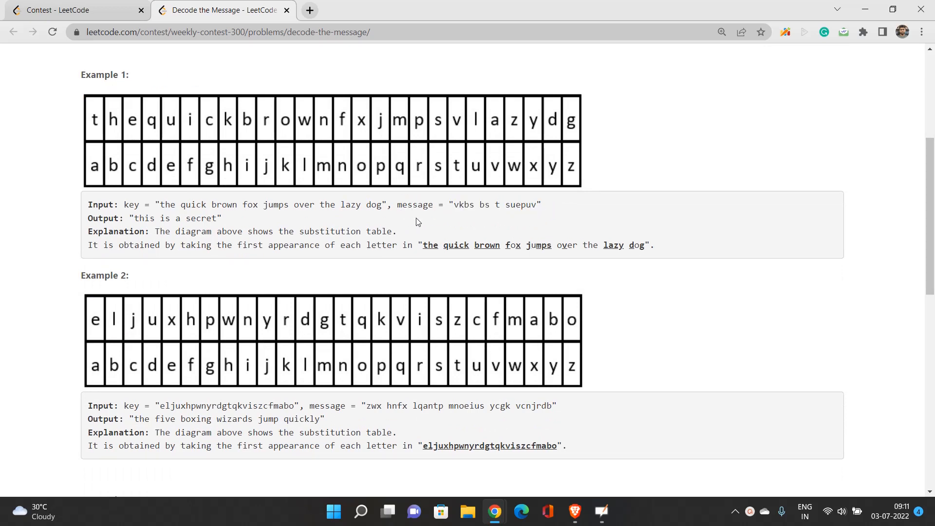
scroll("up", 3)
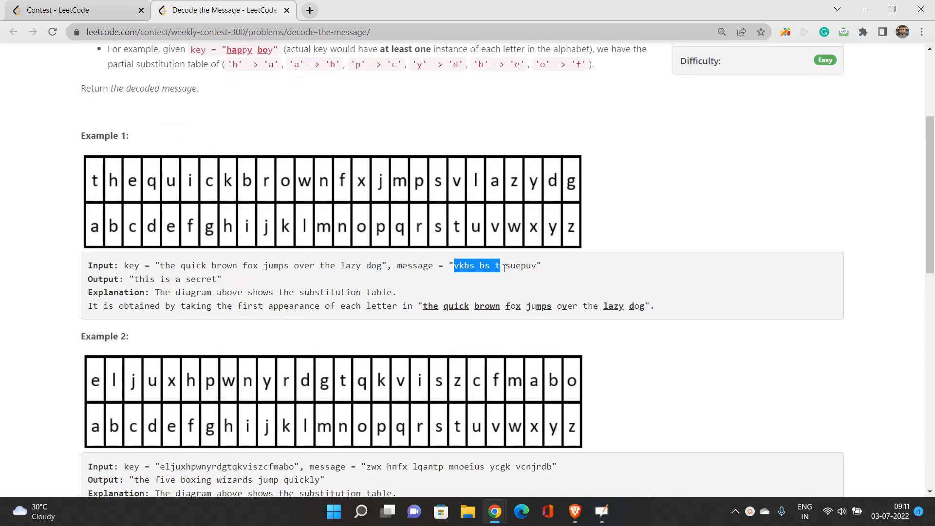
left_click(540, 283)
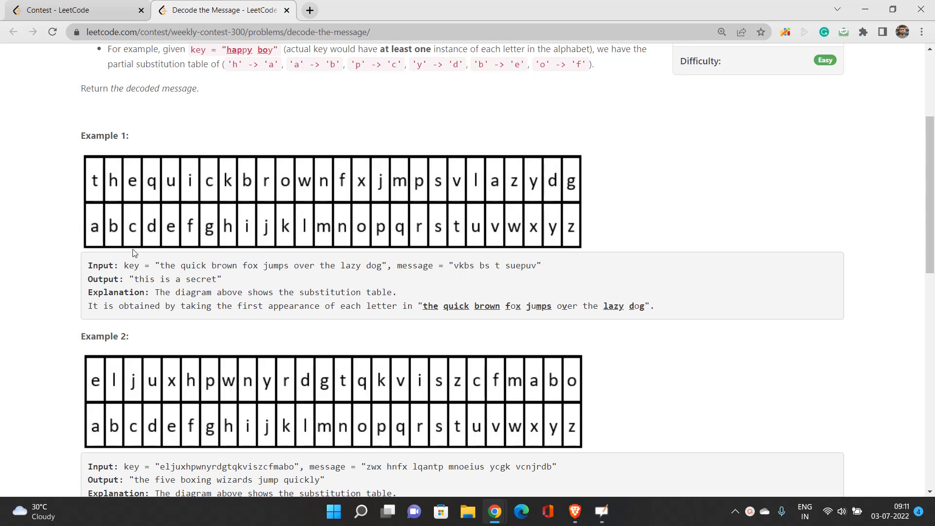
mouse_move(496, 275)
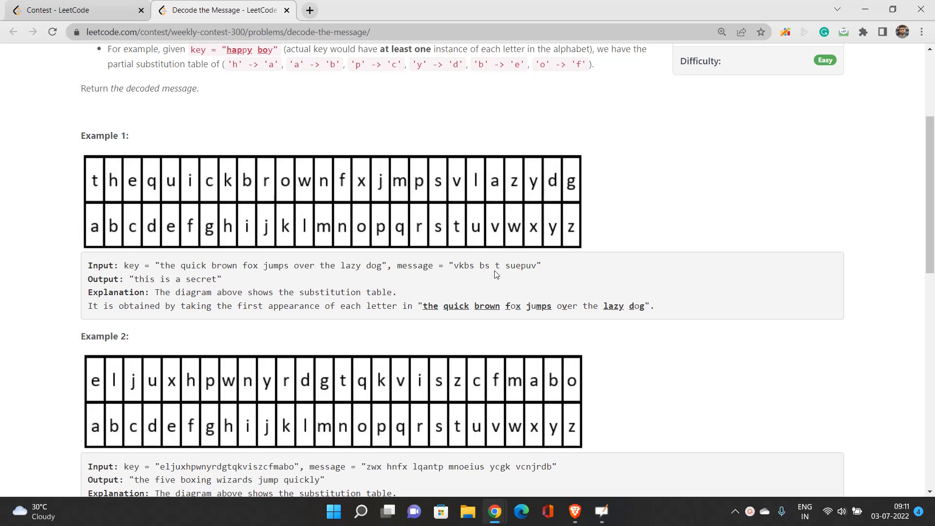
mouse_move(101, 244)
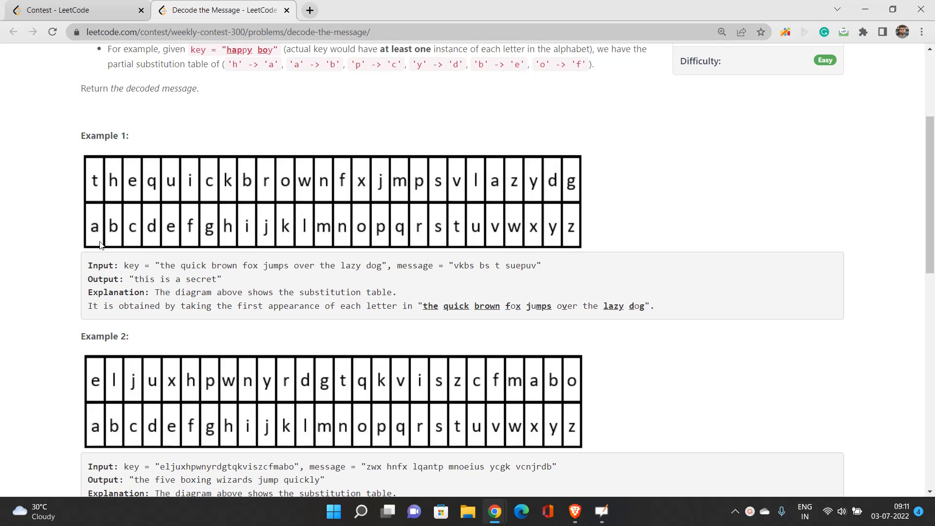
Return to the top of the statement and review the decoding steps
scroll("up", 3)
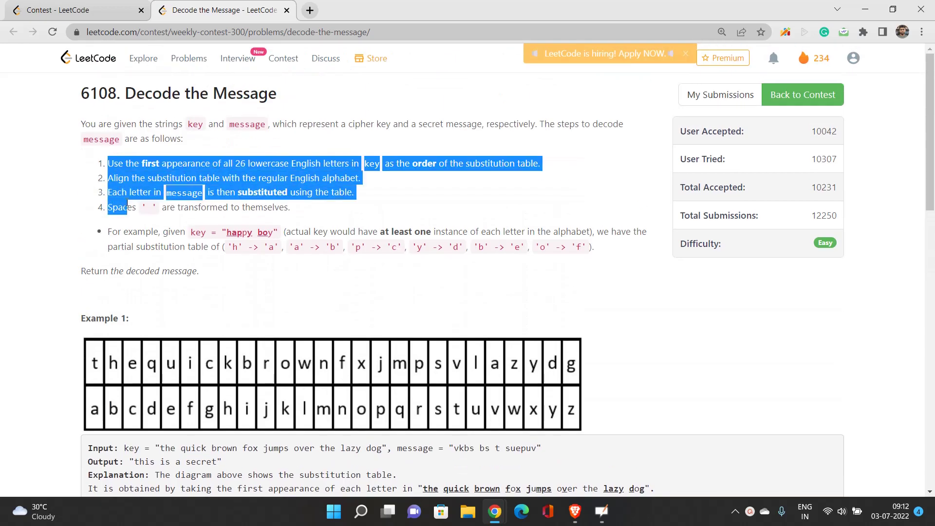
left_click(208, 227)
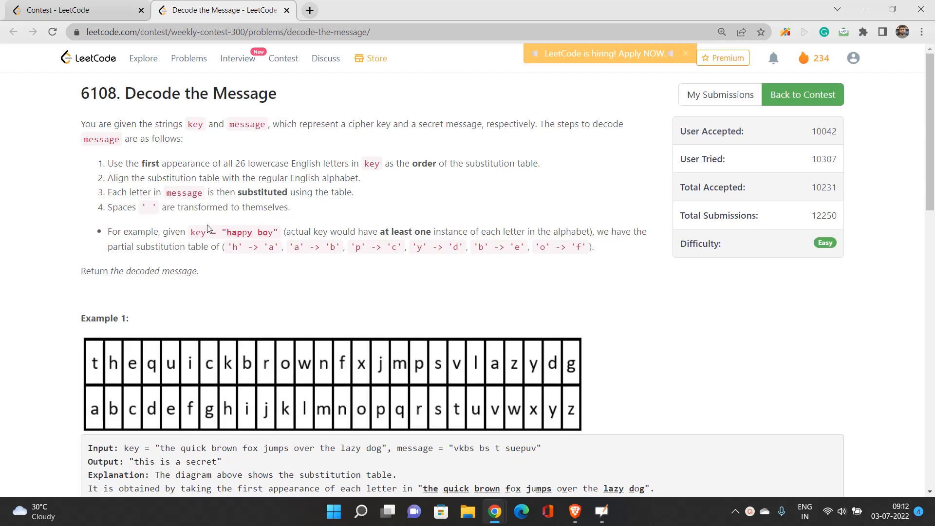
scroll("down", 3)
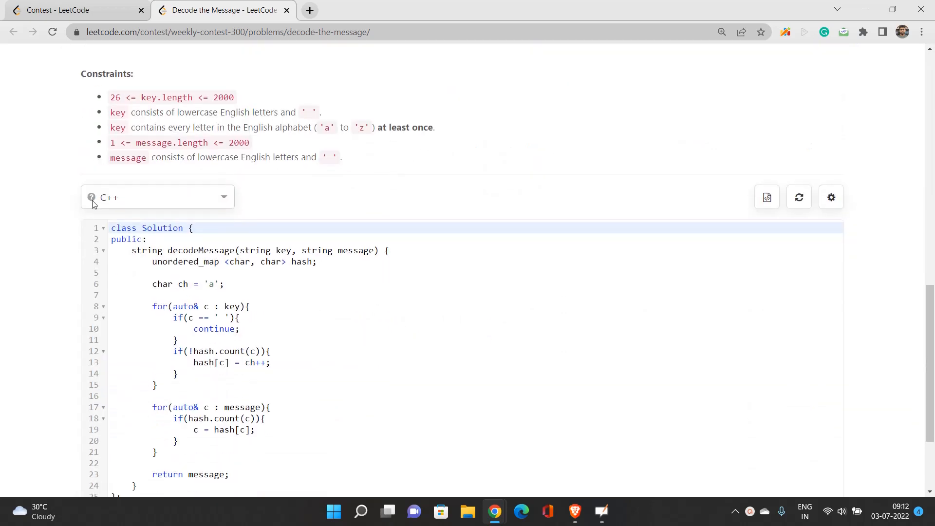
scroll("down", 3)
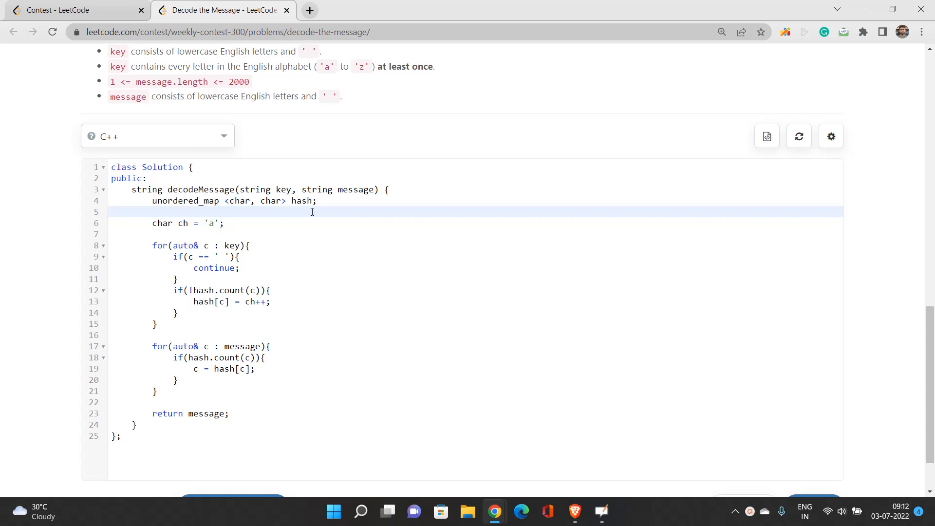
left_click(152, 211)
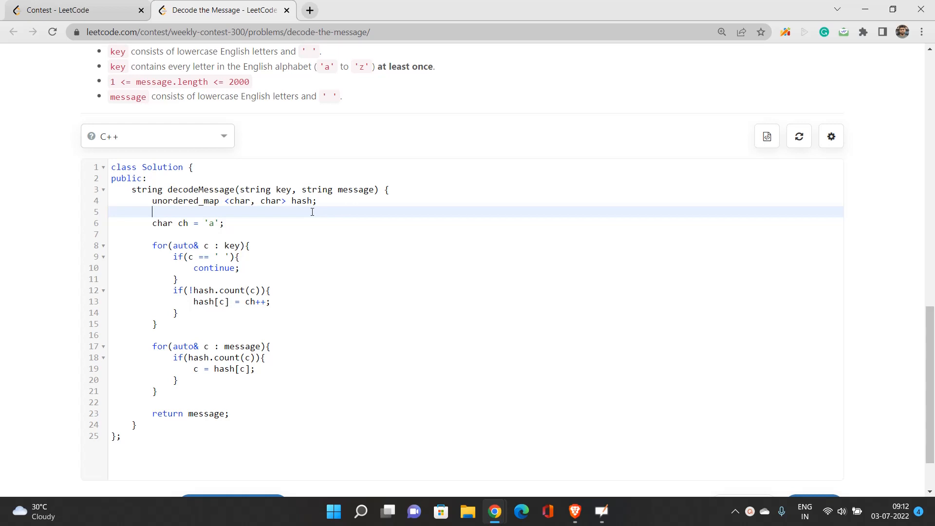
scroll("down", 3)
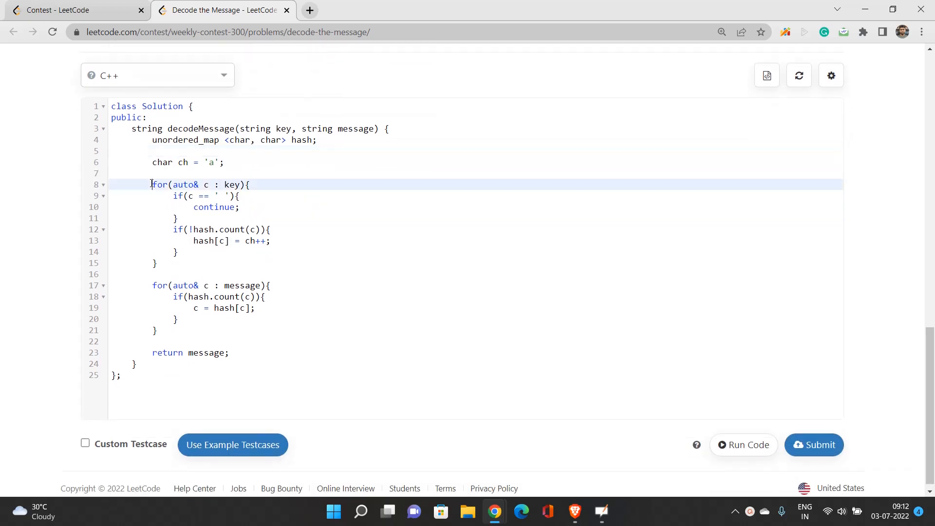
left_click(154, 263)
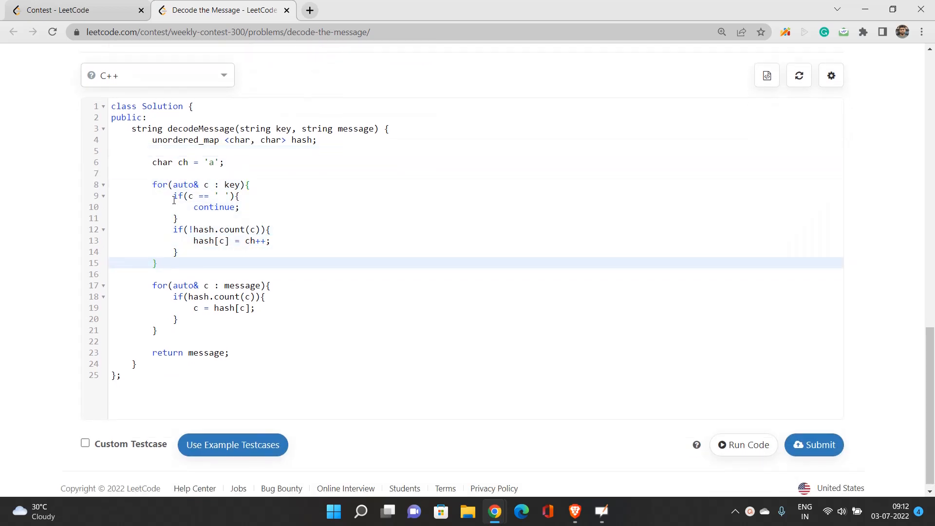
left_click(232, 207)
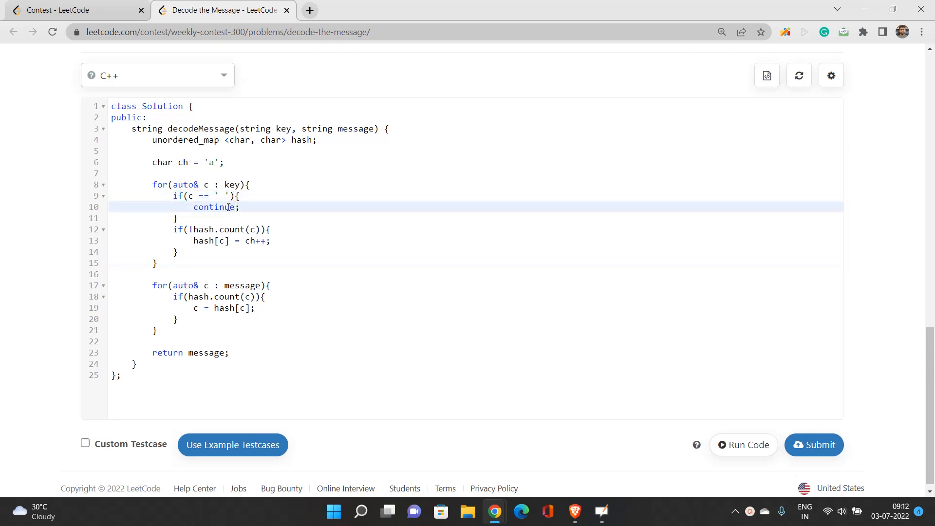
left_click(182, 196)
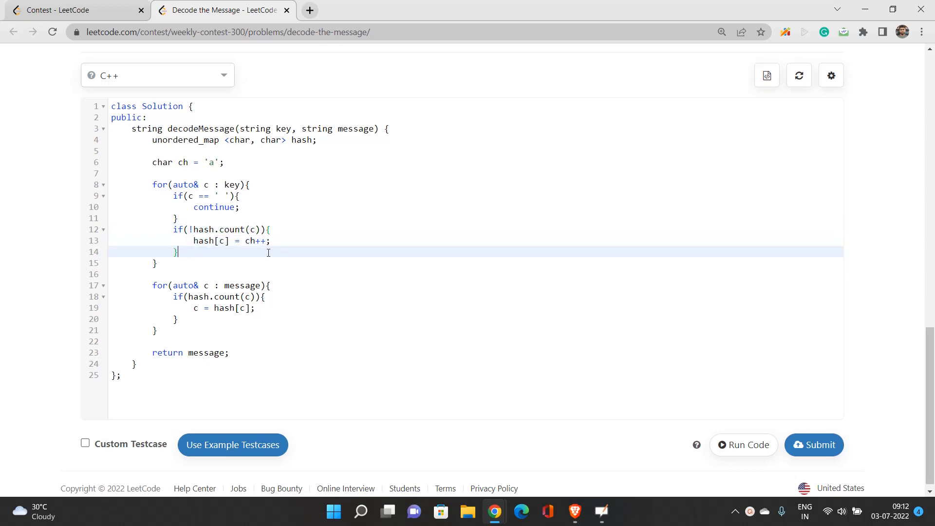
mouse_move(224, 257)
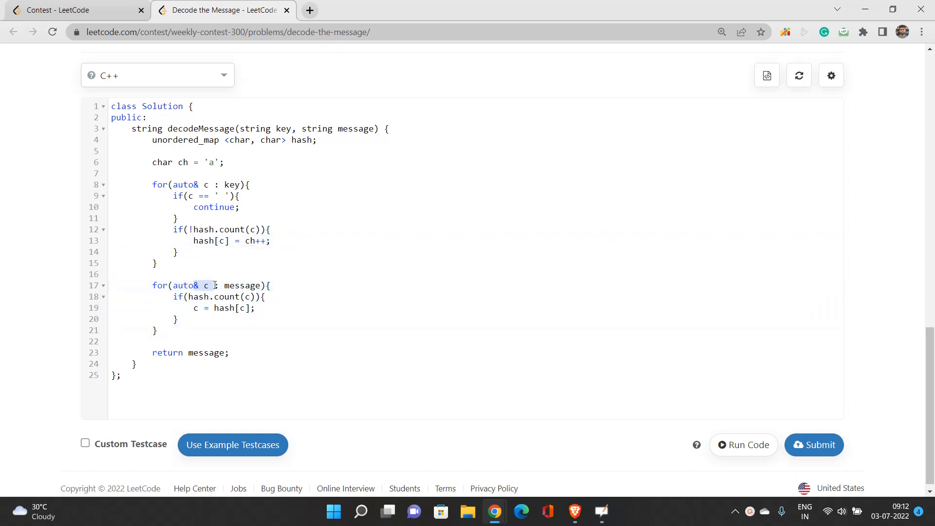
left_click(208, 285)
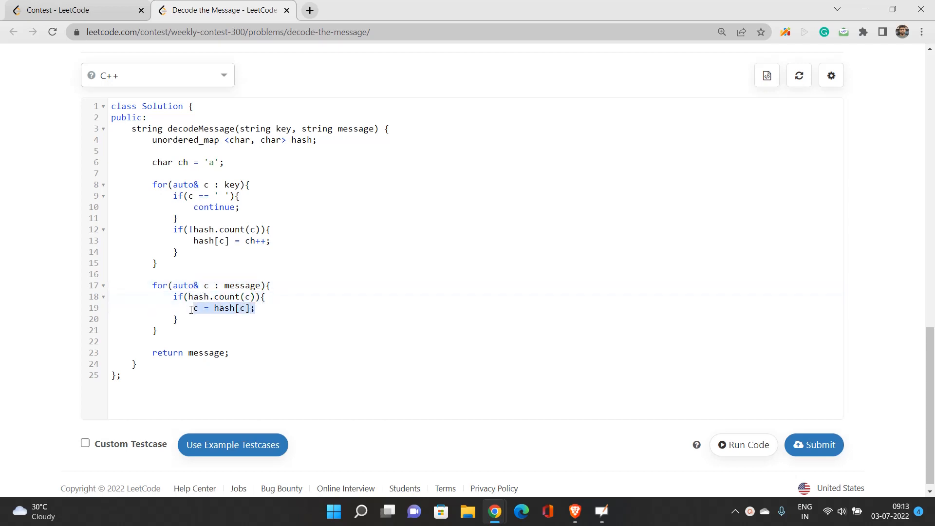
left_click(192, 307)
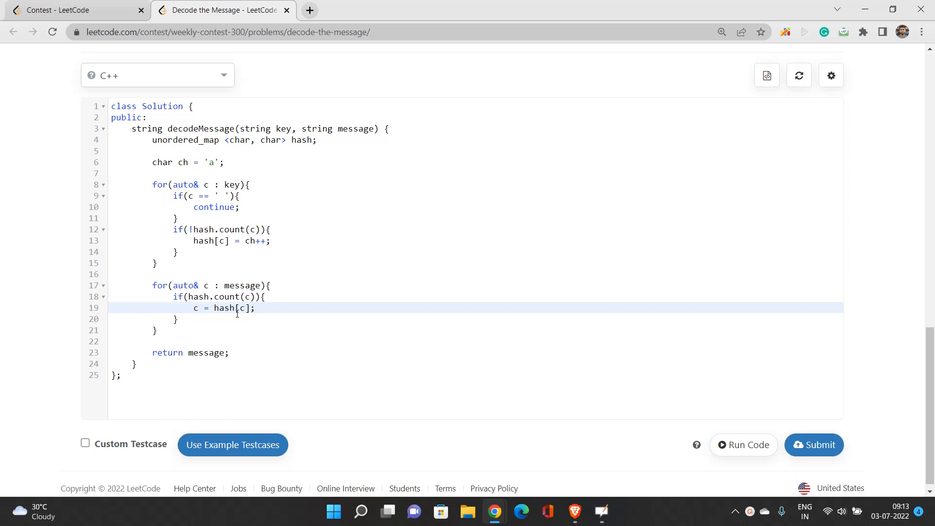
mouse_move(265, 282)
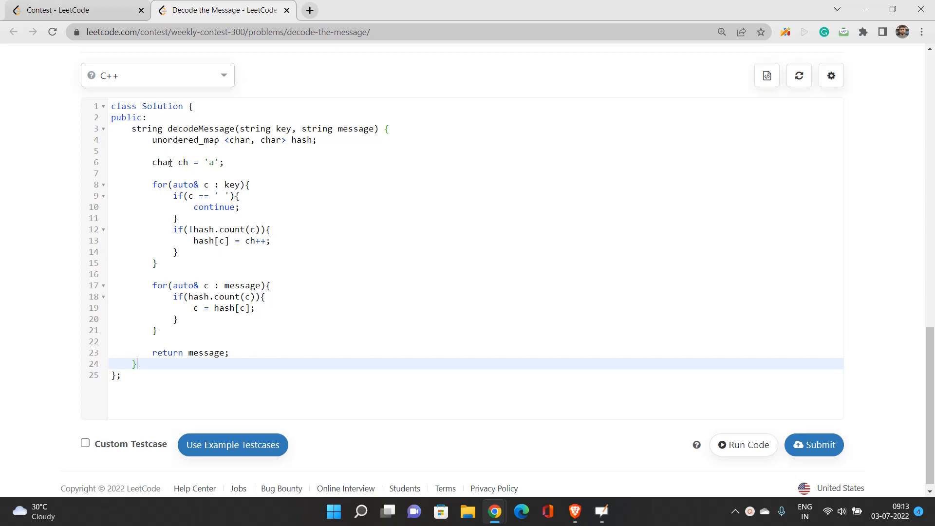
left_click(194, 296)
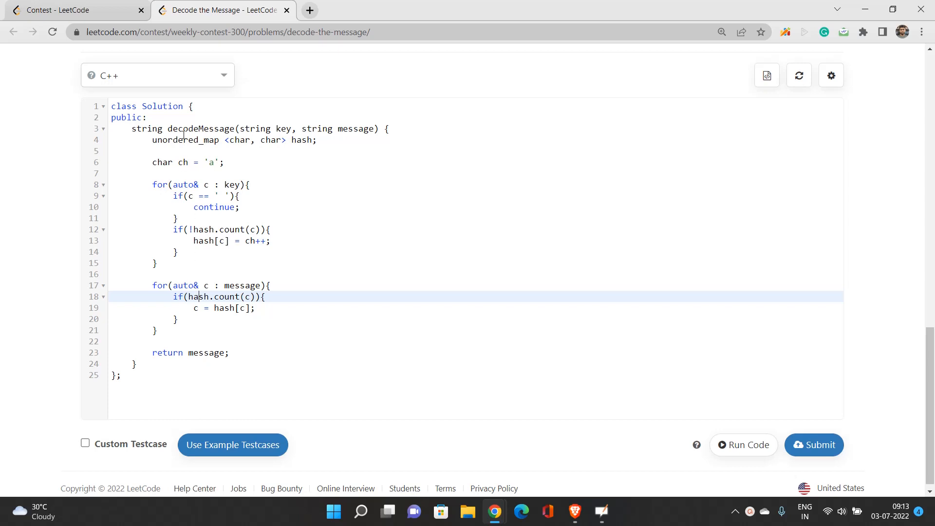
Add the comment '// Time Complexity:- O(max(n, m))' below 'public:'
left_click(185, 118)
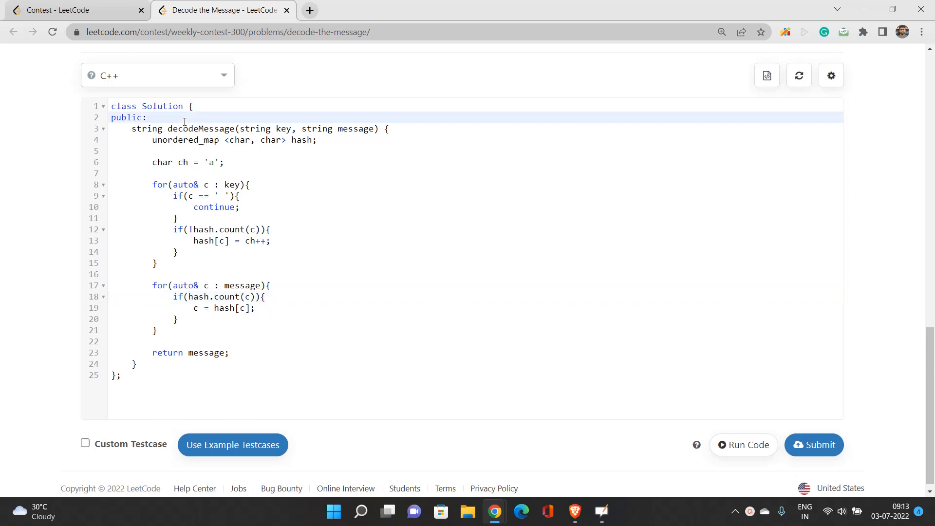
type("//")
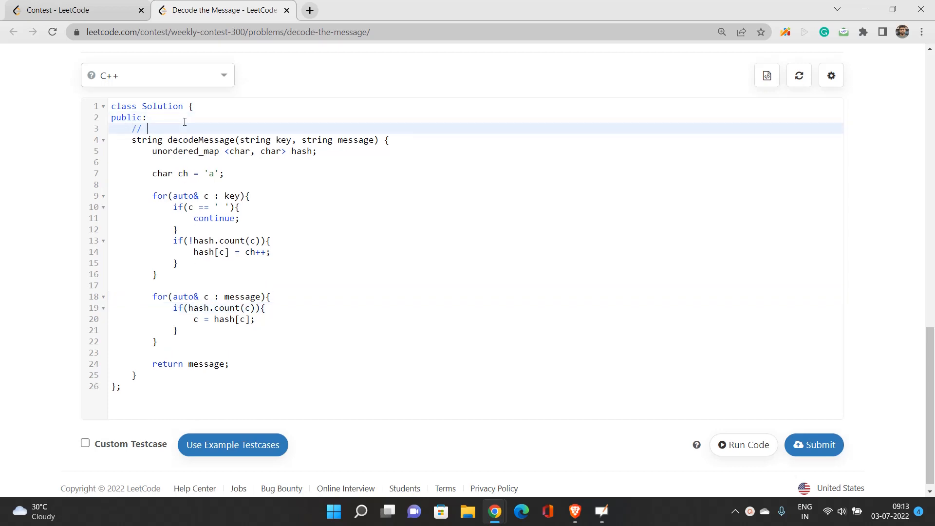
type("Time Complexity: -")
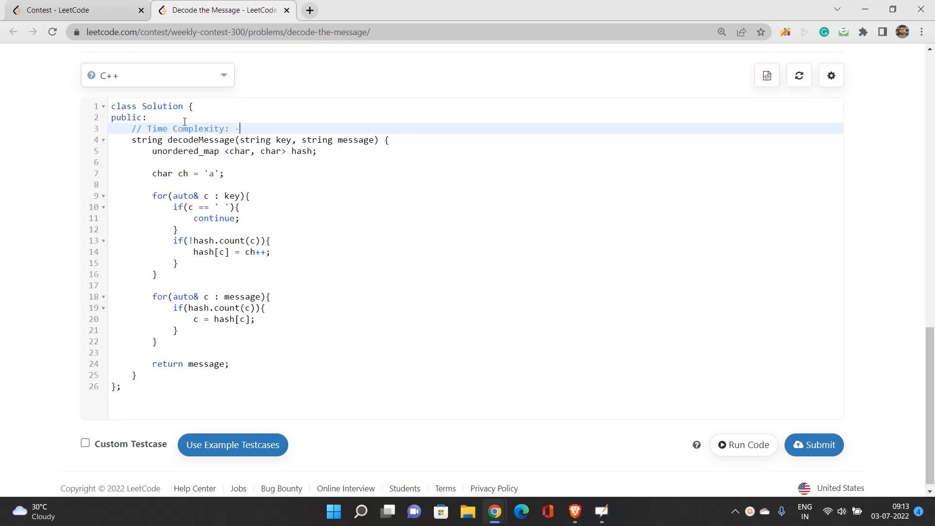
type("O(m)")
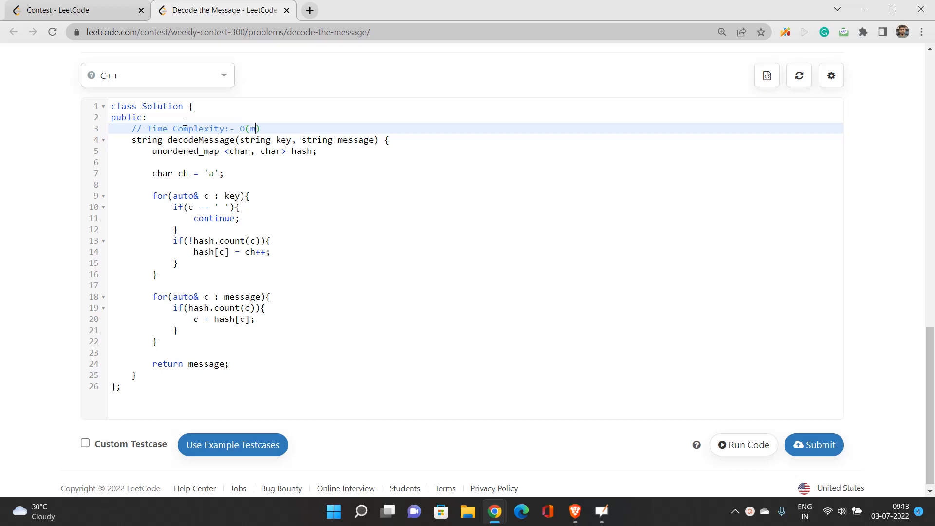
type("ax(n, m")
type("//")
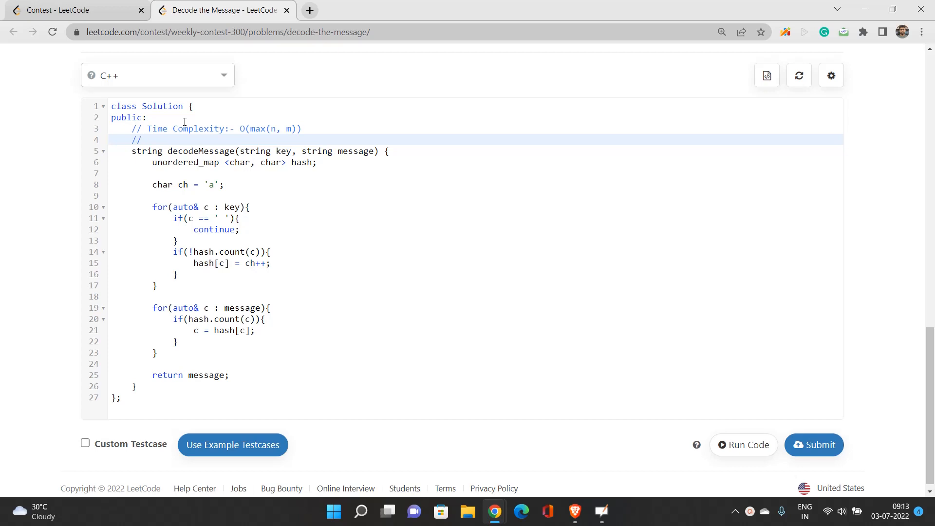
Add the comment '// Space Complexity:- O(26)'
type("Space")
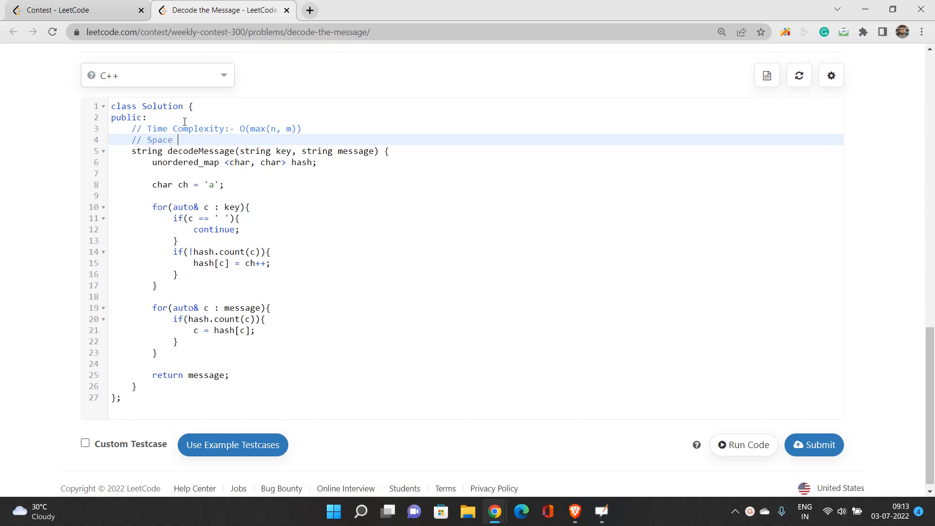
type("Complexity")
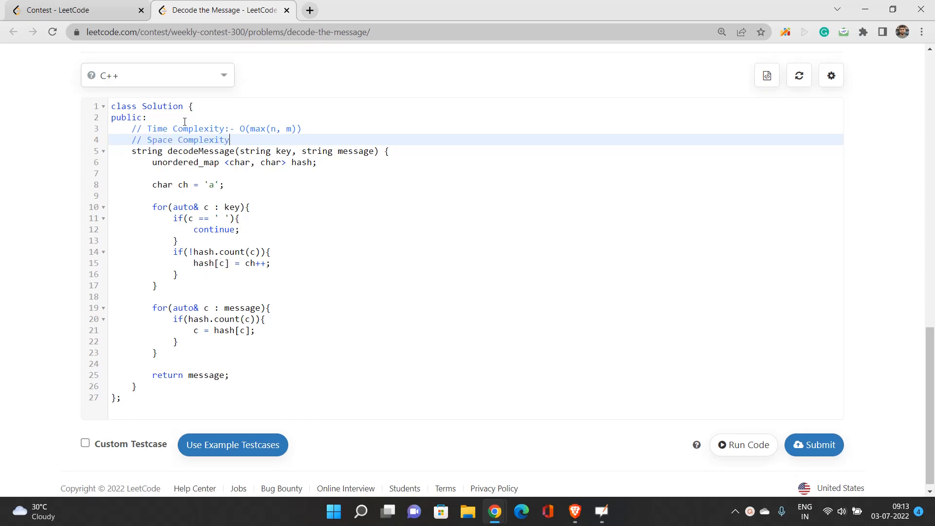
type(":- O()")
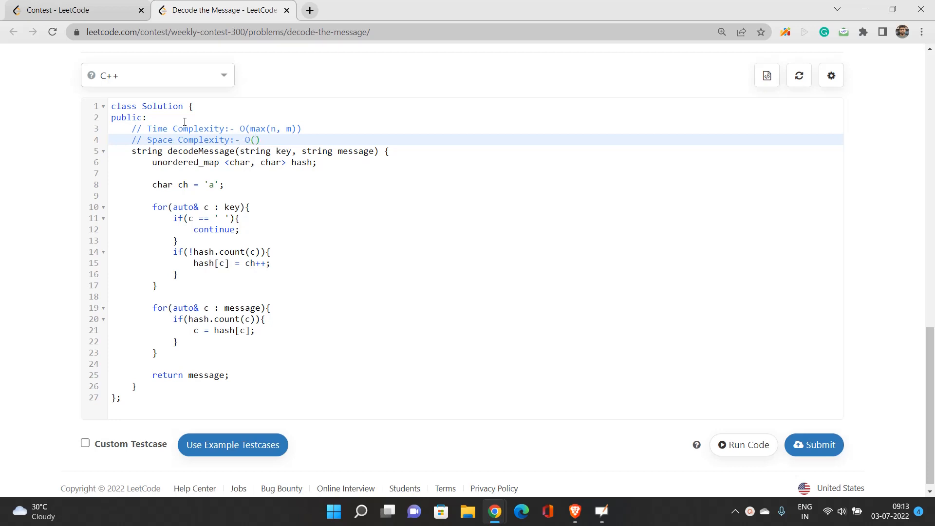
type("26")
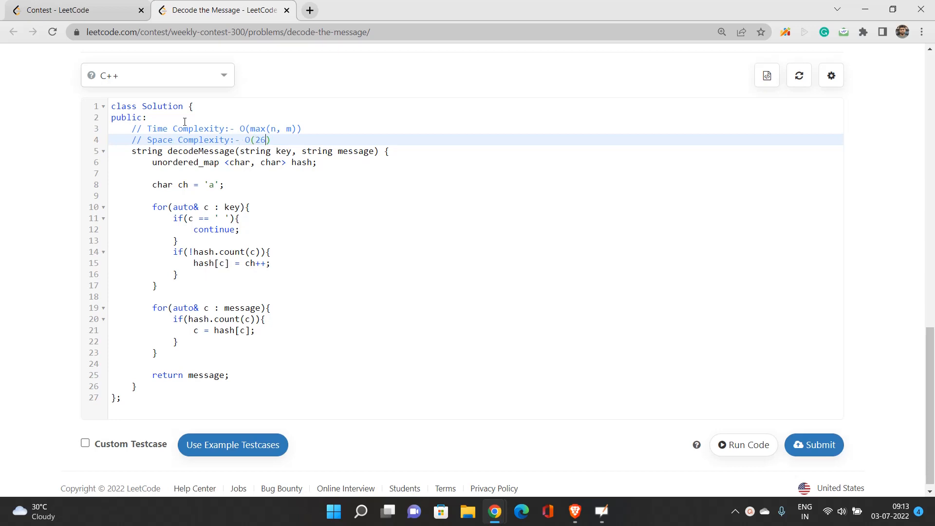
Bring up My Submissions for Decode the Message, showing the accepted one
scroll("up", 3)
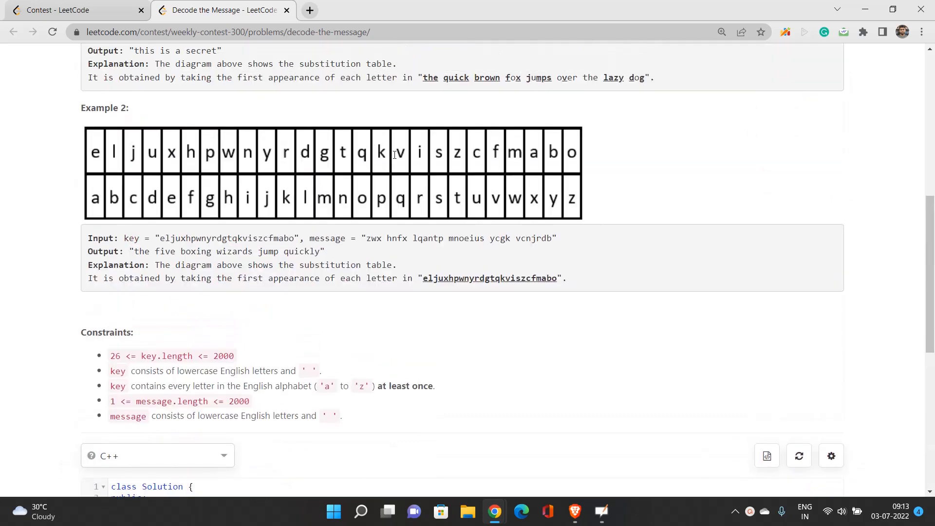
scroll("up", 3)
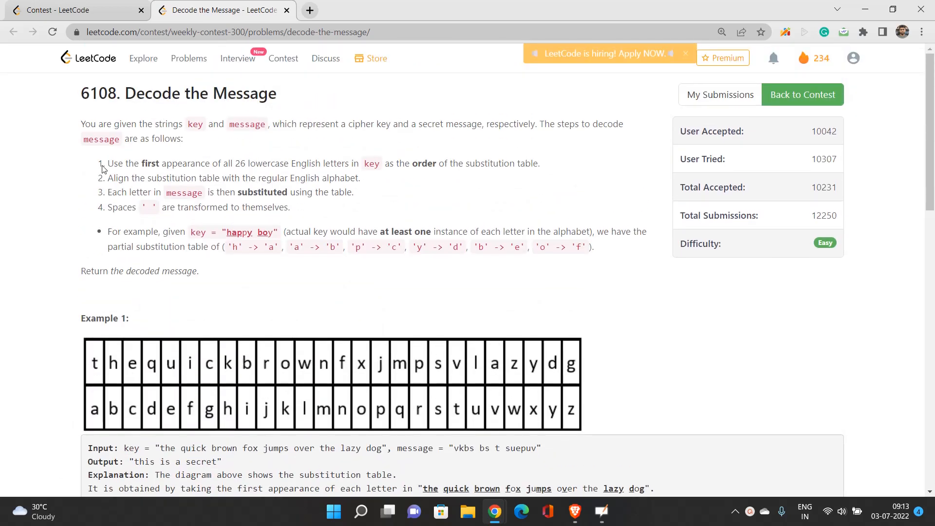
mouse_move(134, 185)
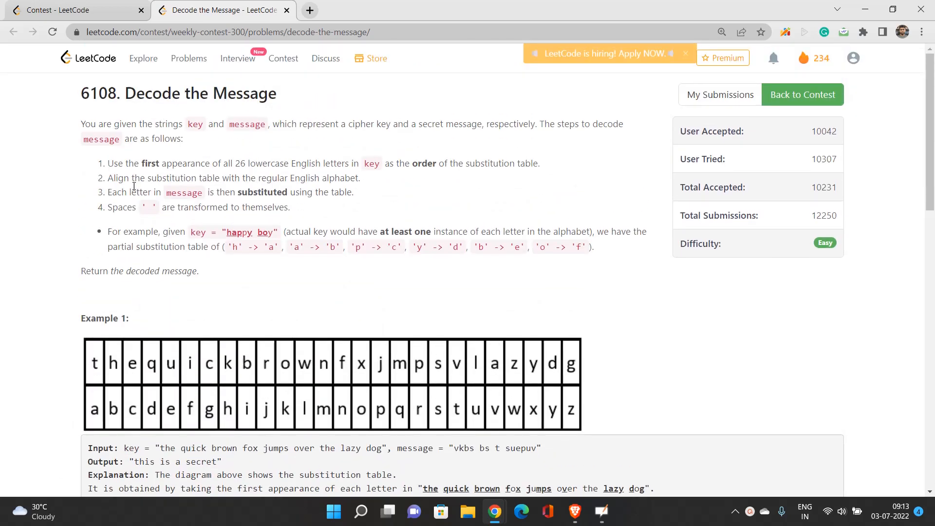
scroll("down", 3)
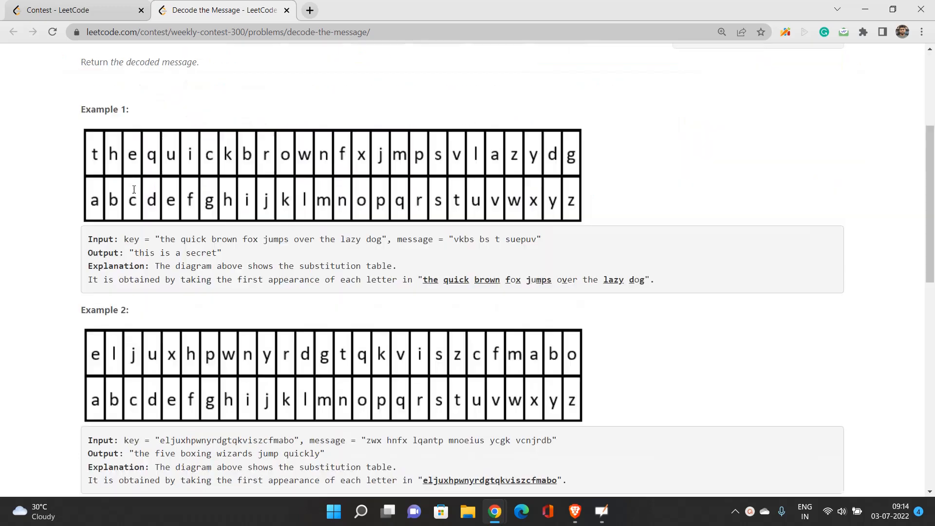
scroll("up", 3)
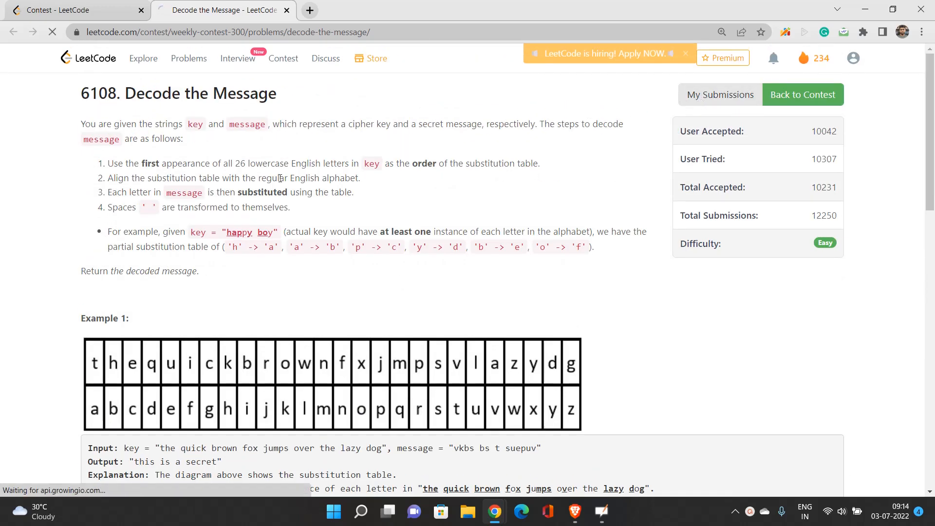
left_click(719, 94)
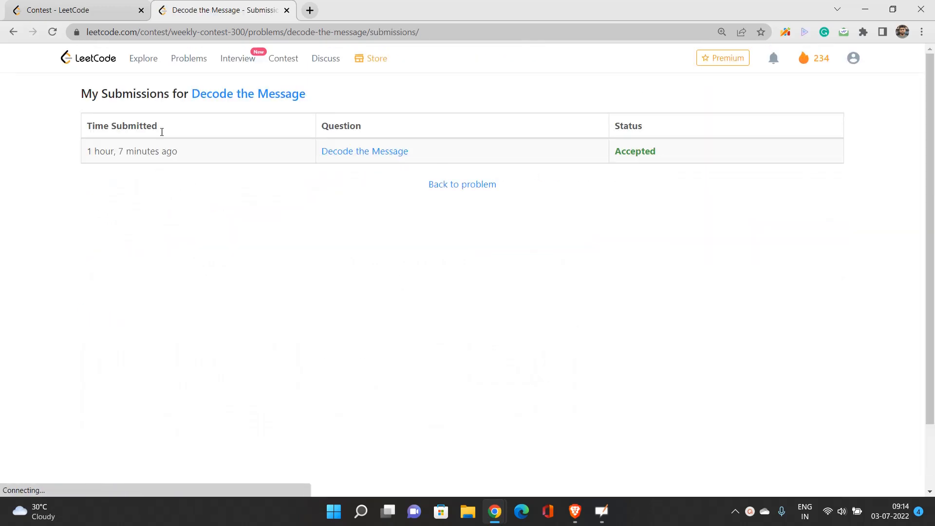